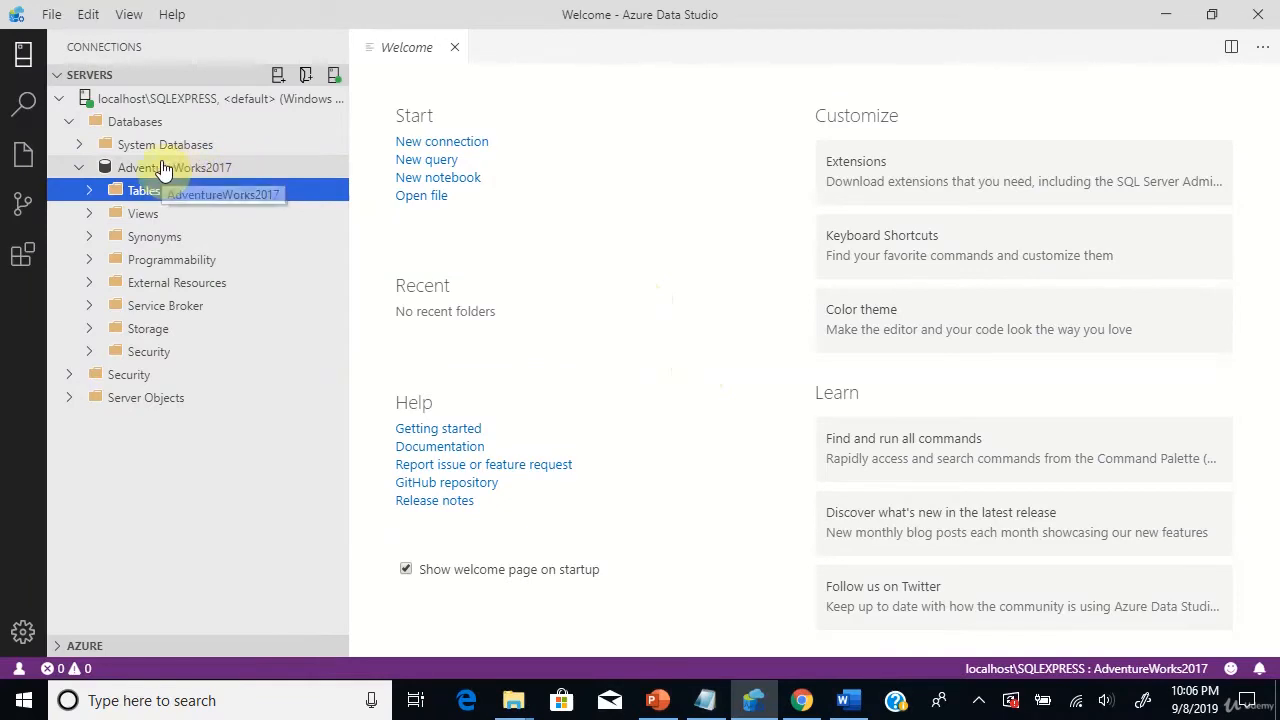
Start a new query on the AdventureWorks2017 database from its context menu.
right_click(172, 168)
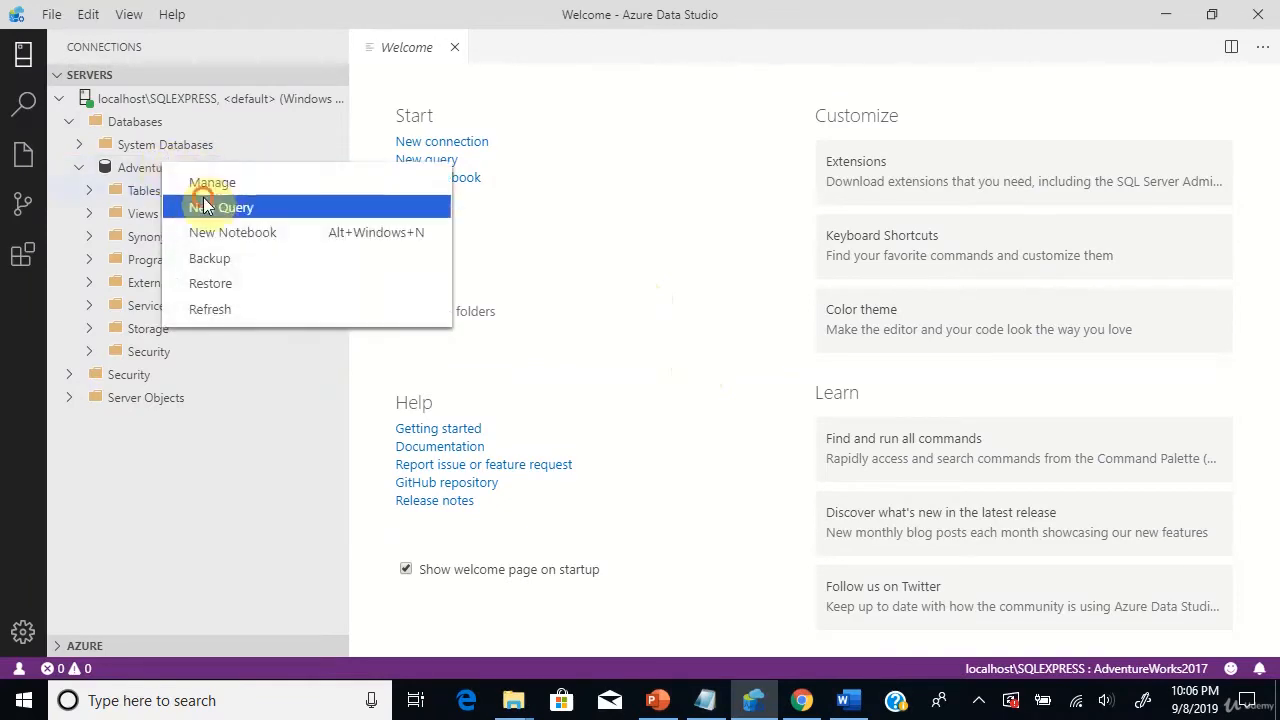
click(220, 206)
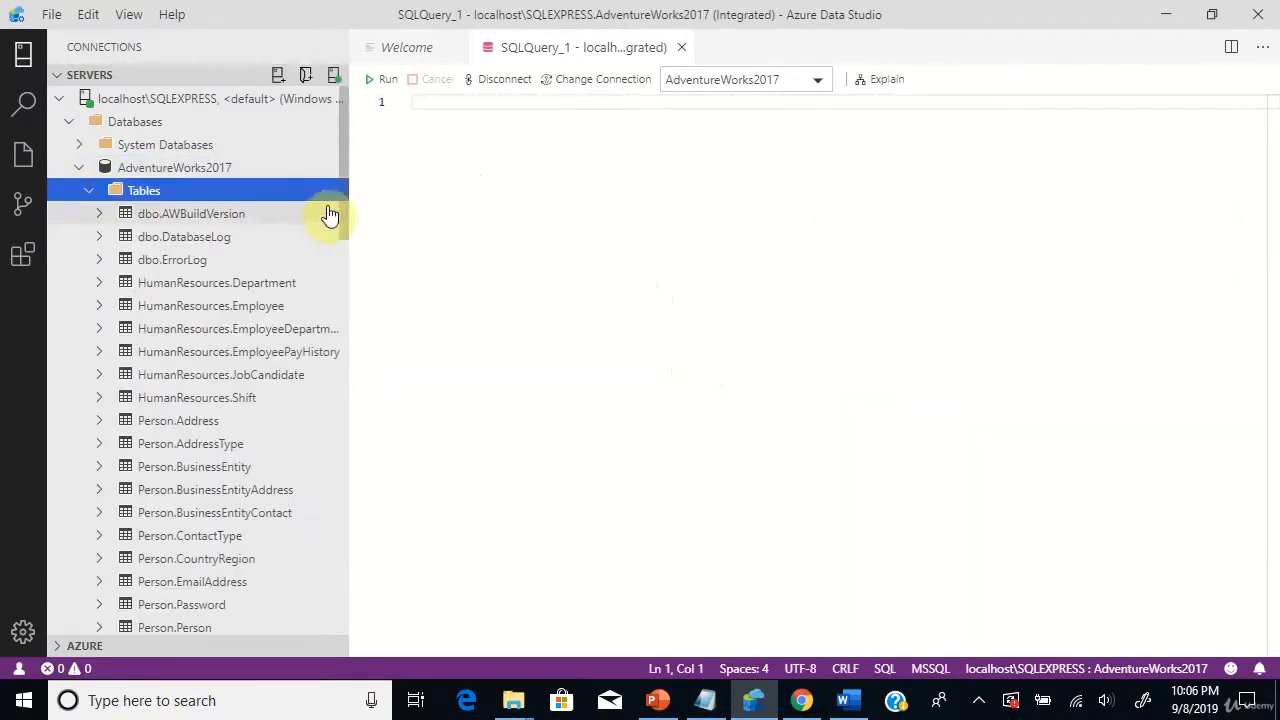
Locate Production.Product in the Tables list and expand it to show its columns.
scroll(down, 3)
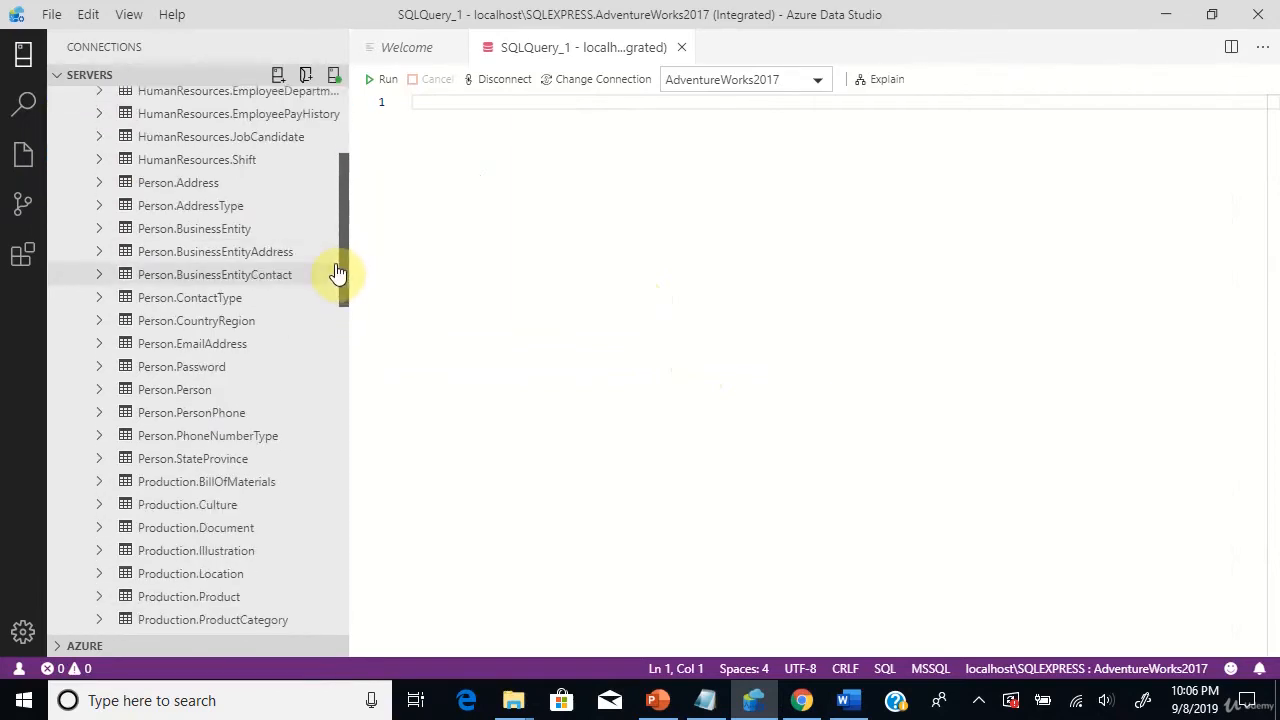
scroll(down, 3)
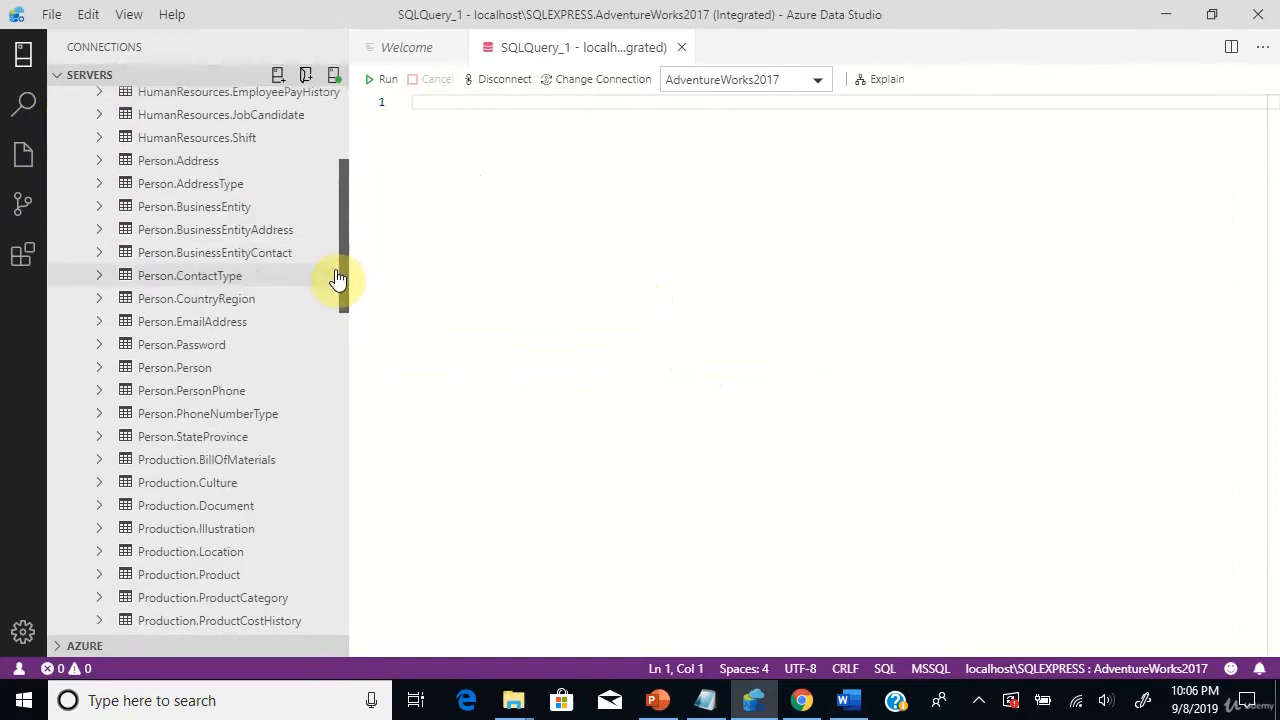
scroll(down, 3)
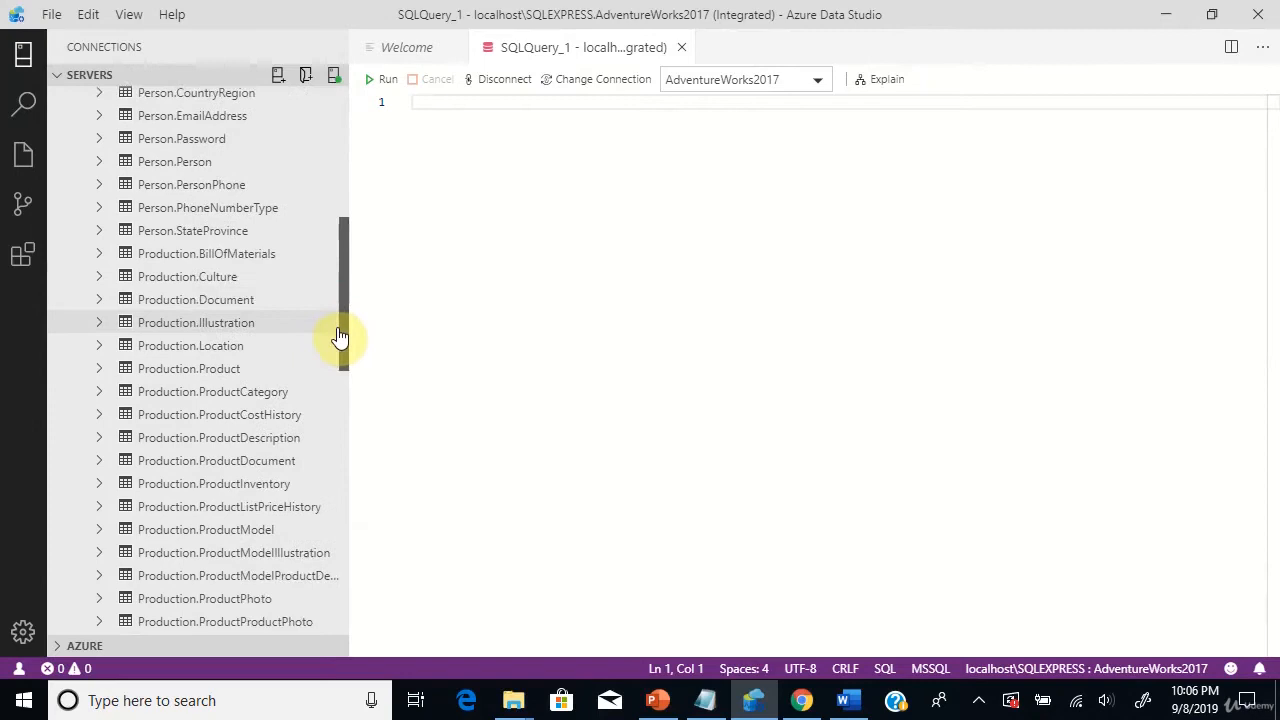
click(188, 368)
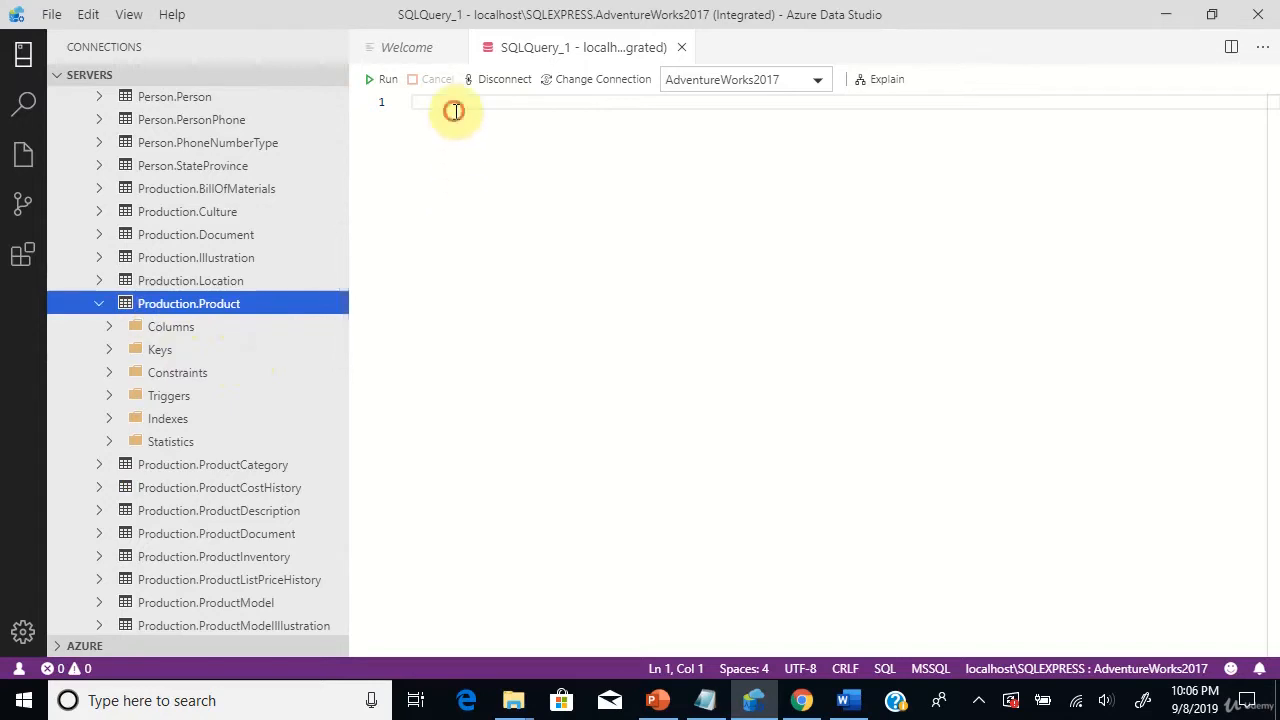
Write "select * from Production.Product", accepting the IntelliSense Production schema suggestion.
key(enter)
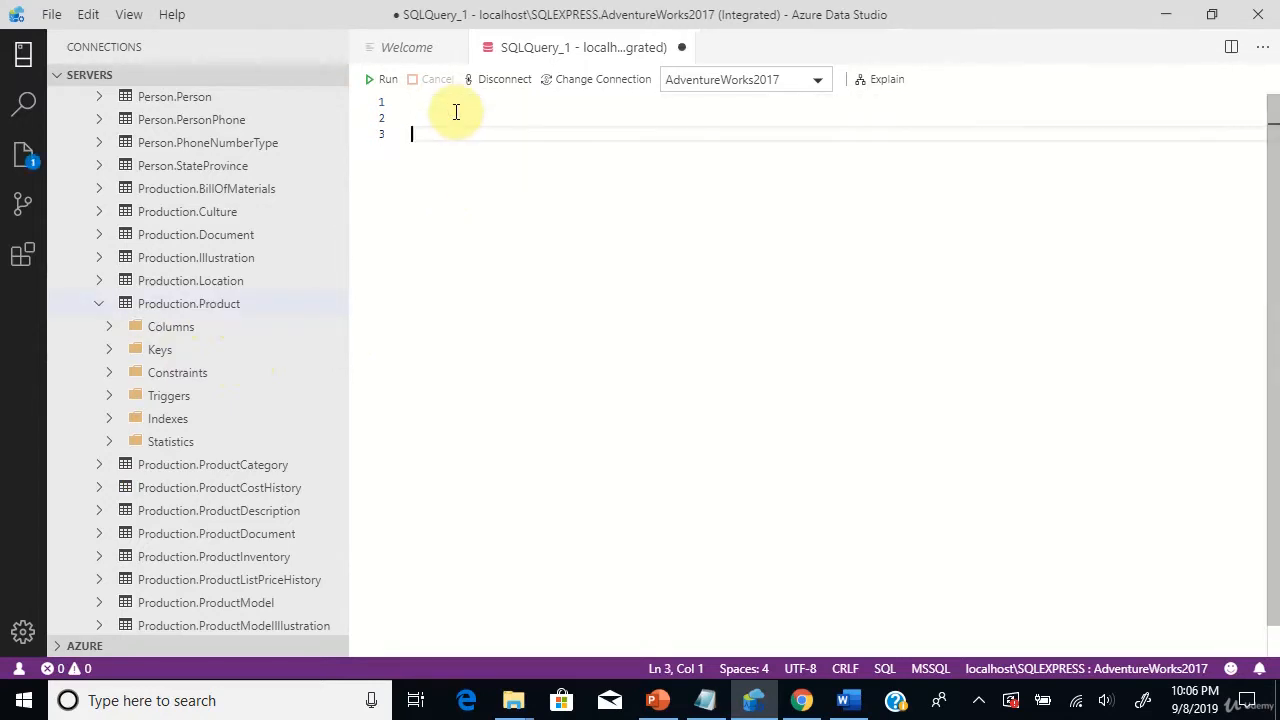
text(select)
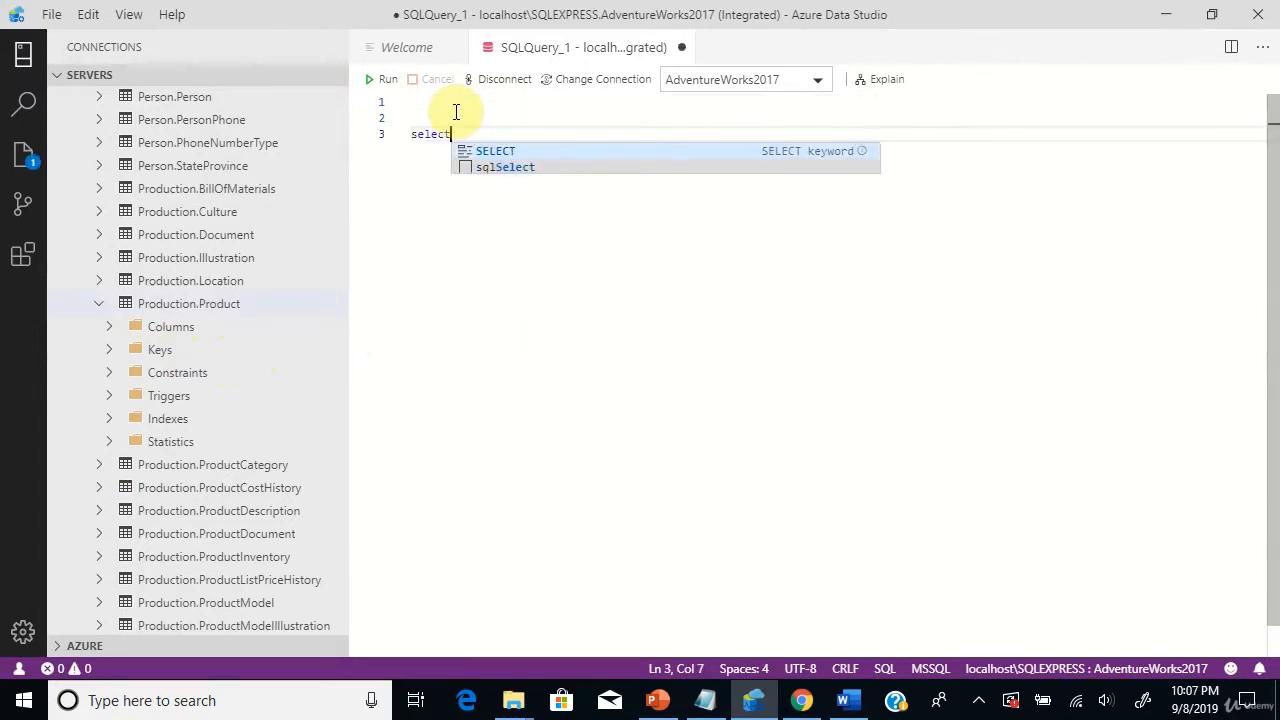
text(* from P)
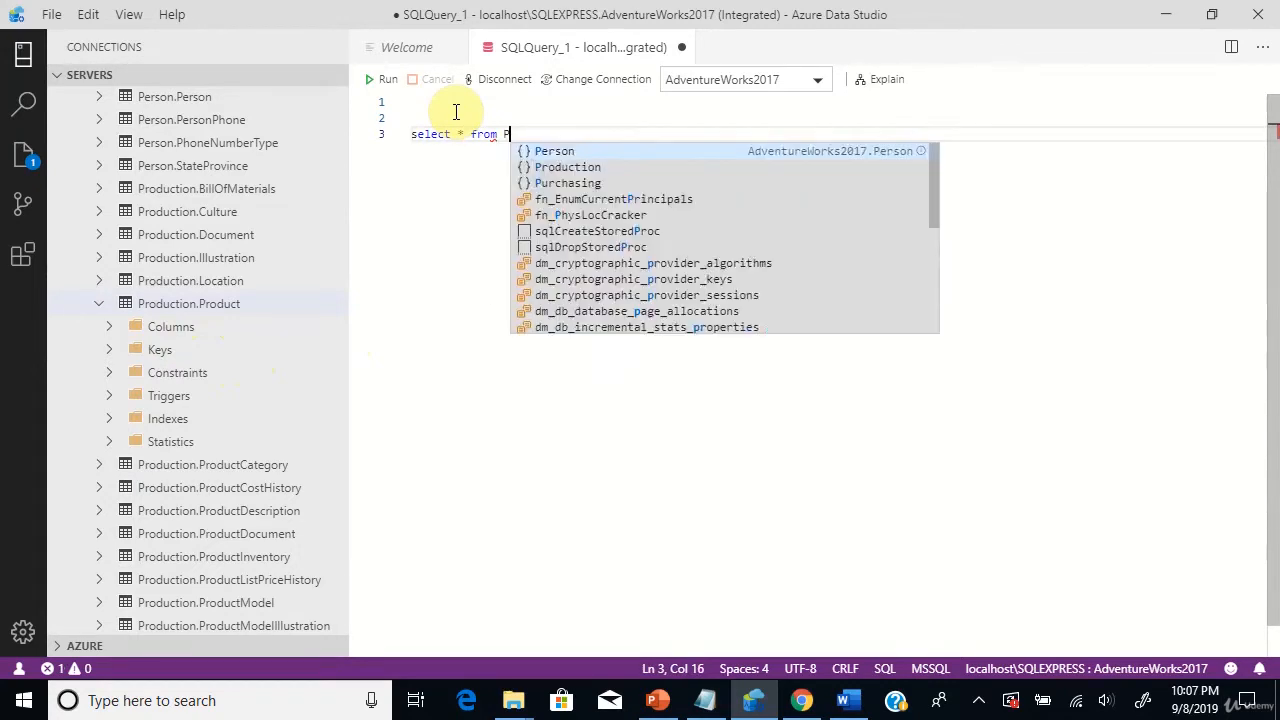
text(rodu)
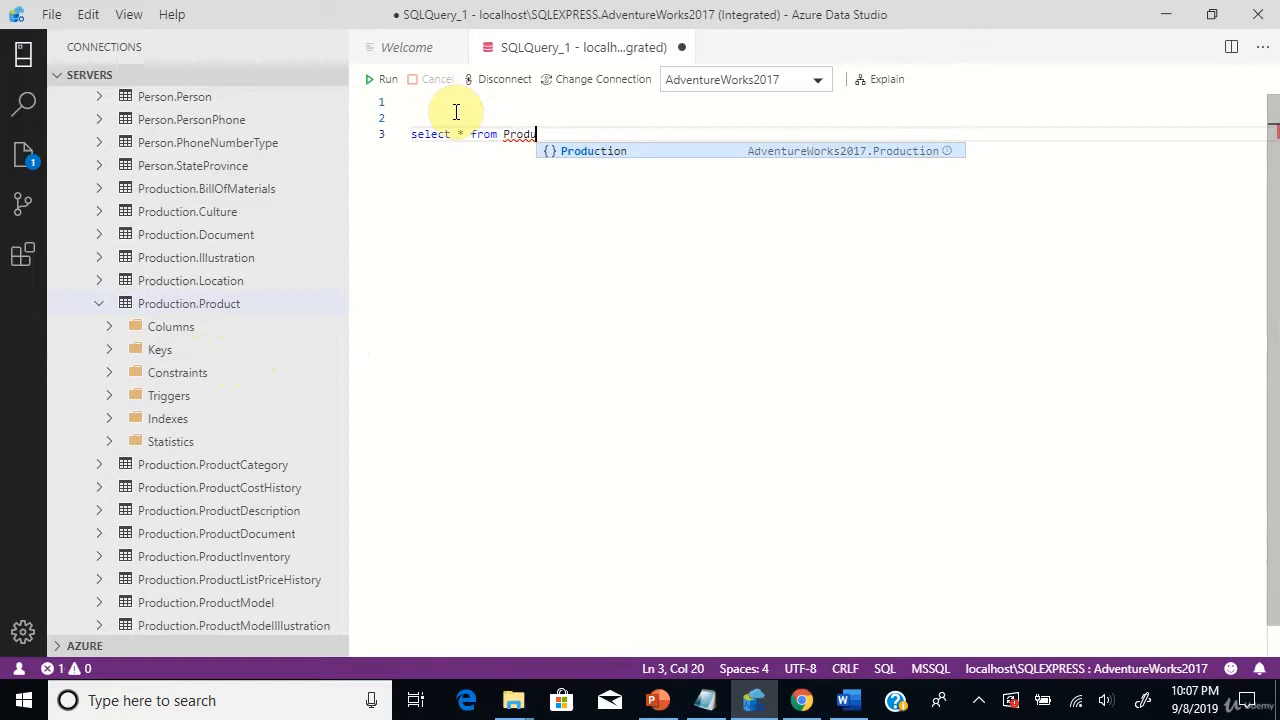
key(Tab)
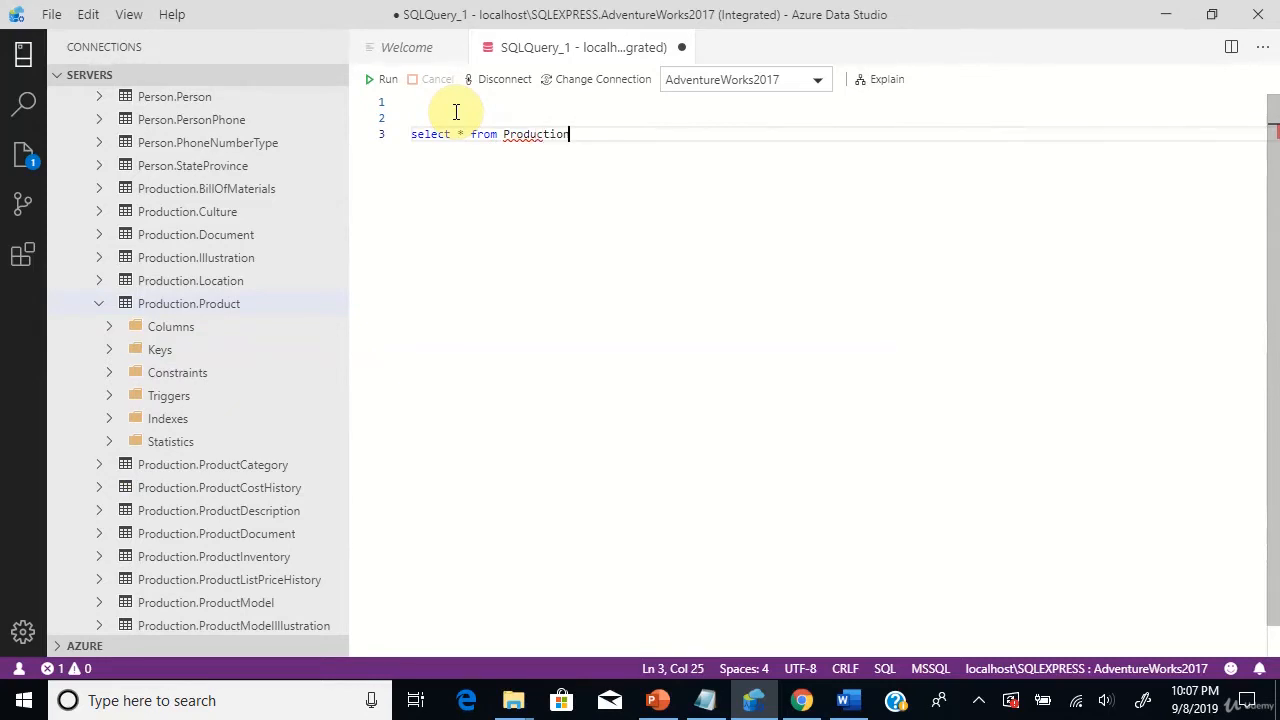
text(.Product)
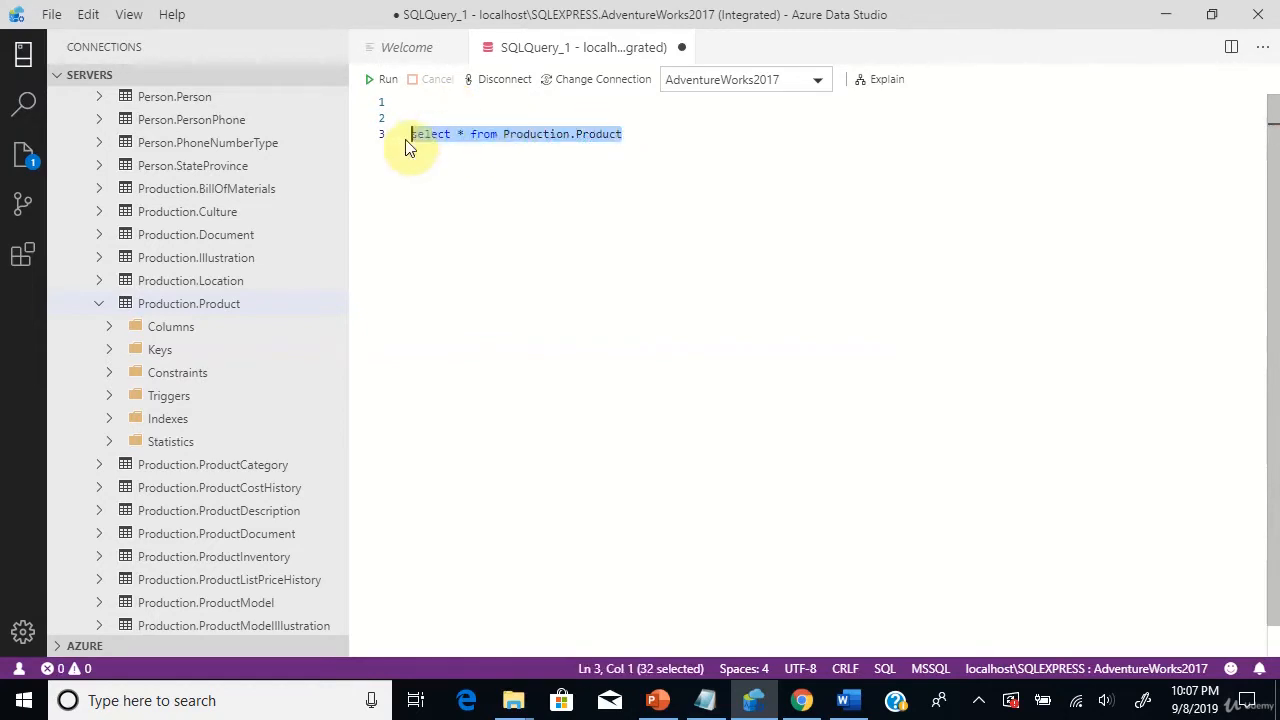
Run the select-all query, returning 504 product rows, and review the result columns.
click(388, 80)
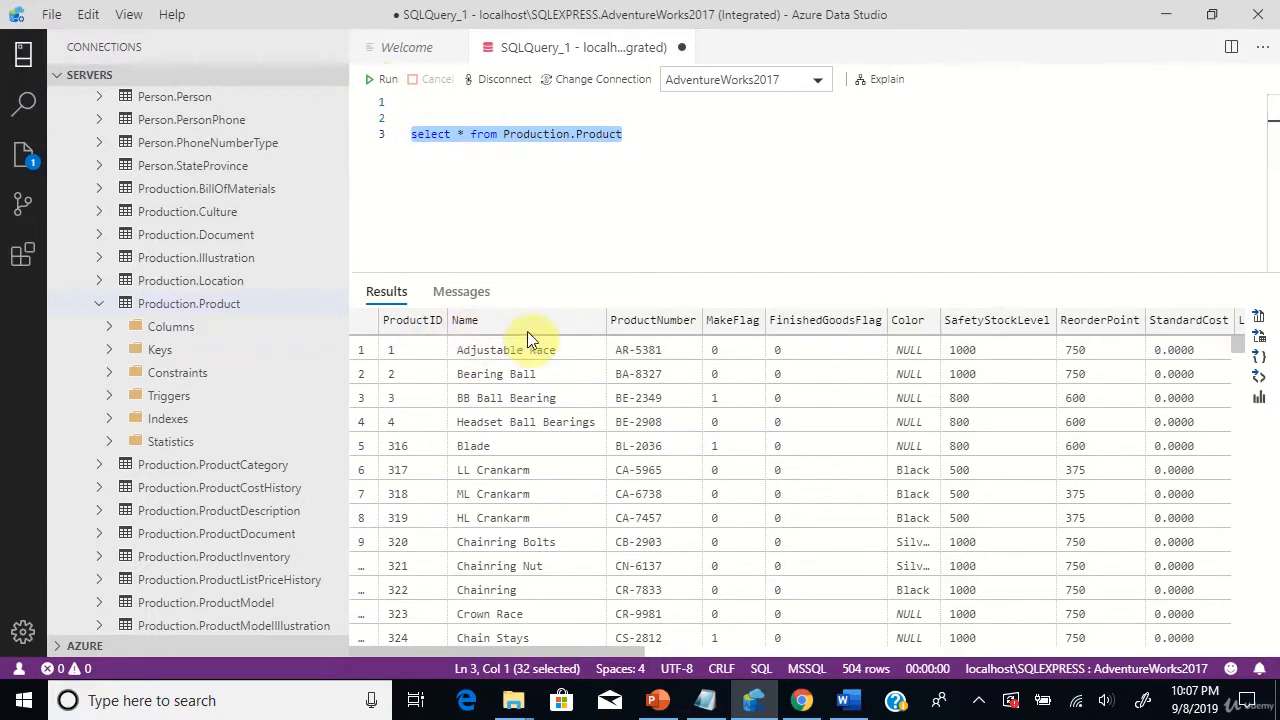
mouse_move(1068, 330)
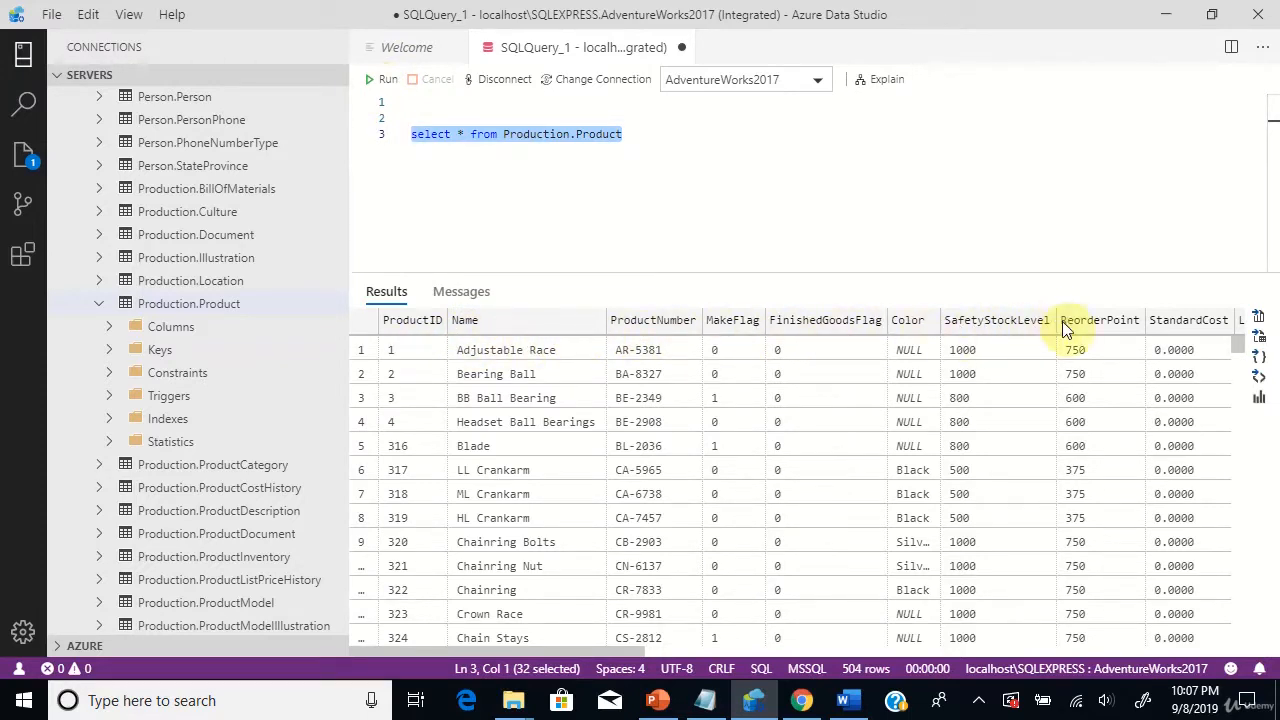
scroll(right, 3)
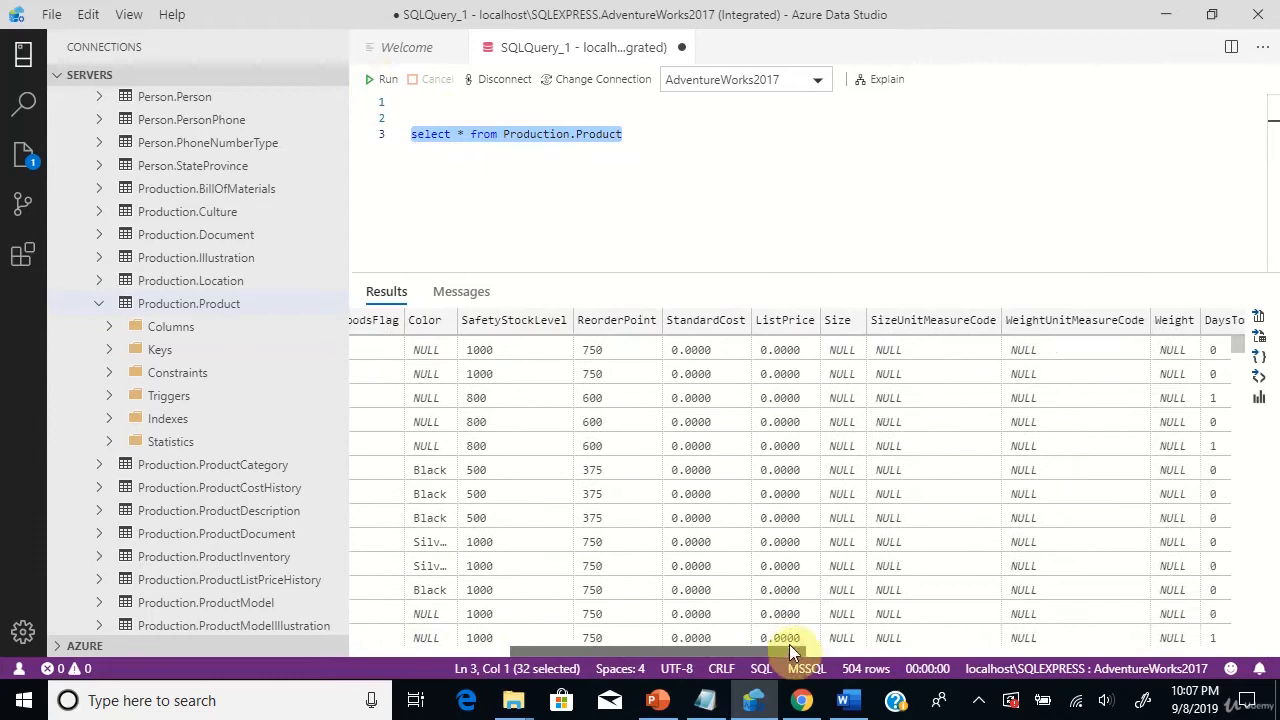
scroll(right, 3)
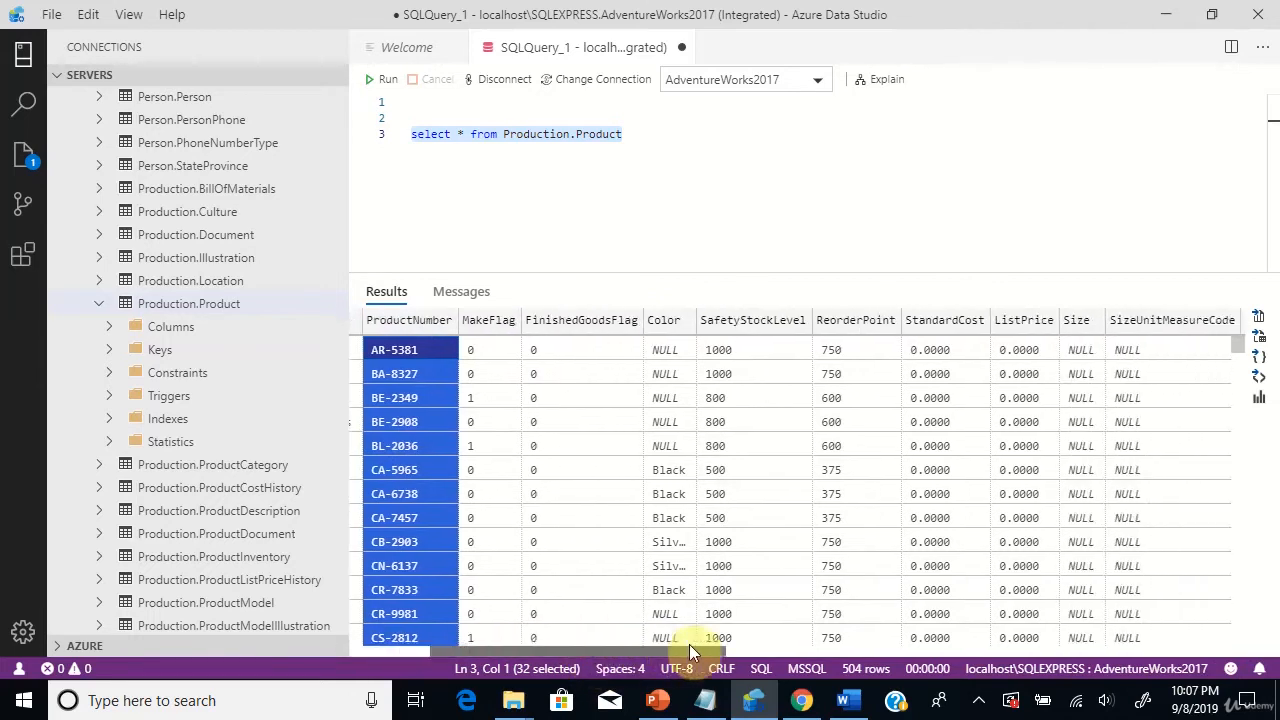
scroll(right, 3)
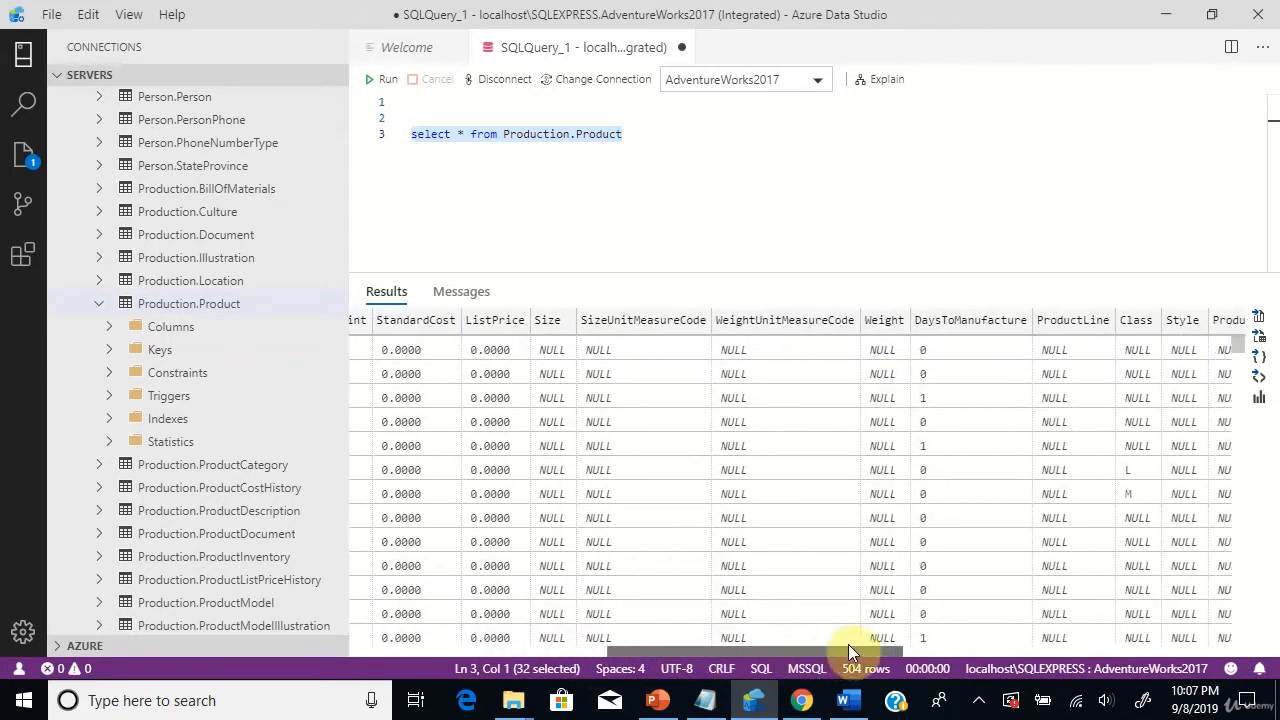
scroll(right, 3)
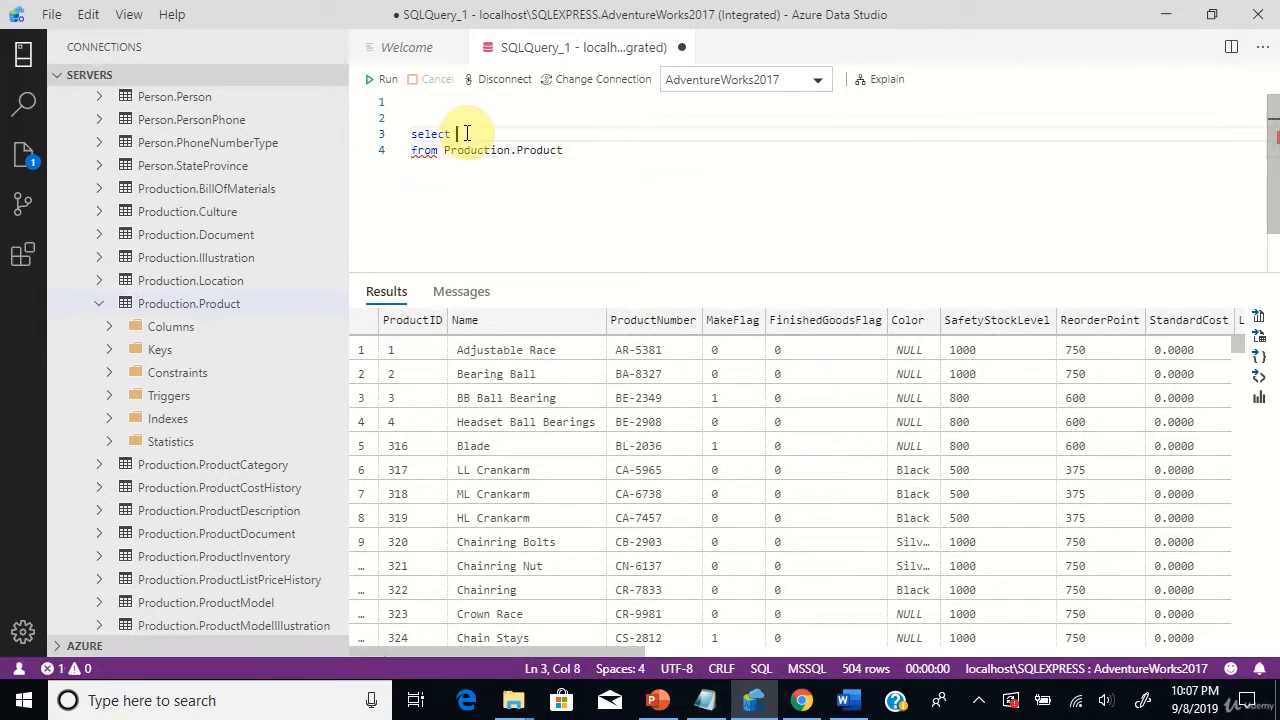
Replace the select list with Name and ProductNumber, accepting the ProductNumber suggestion.
click(464, 320)
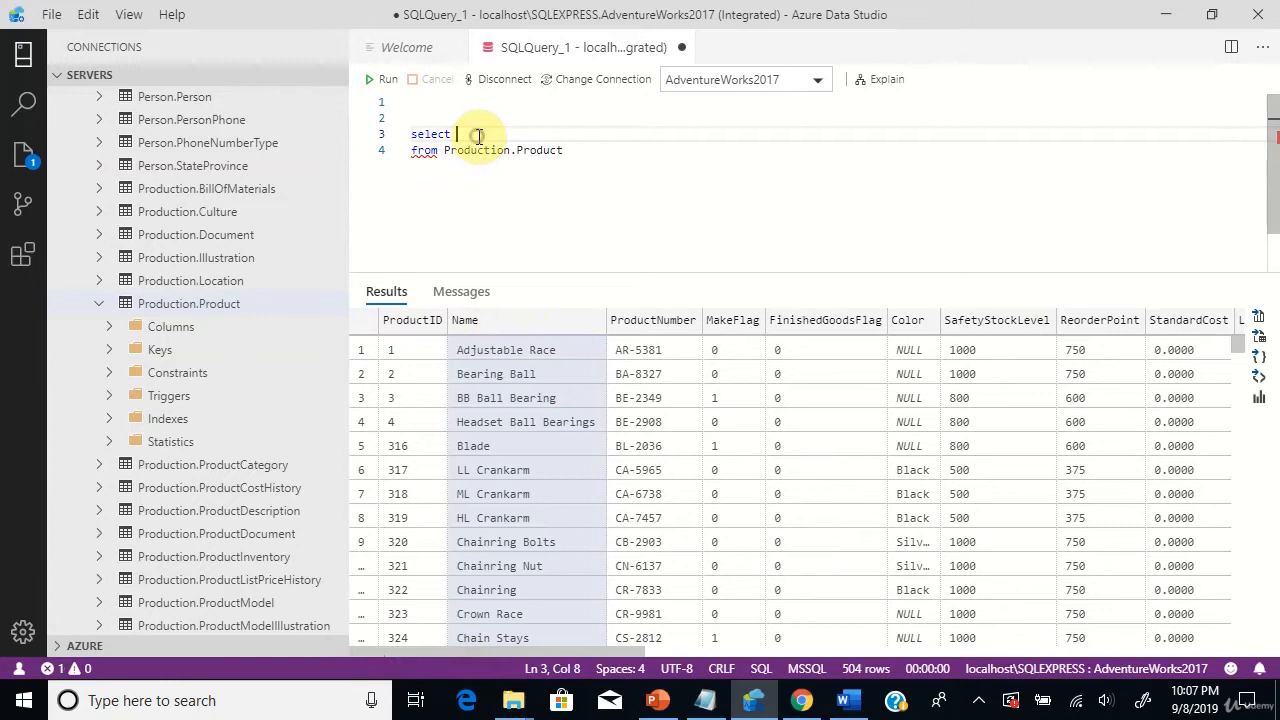
text(Name,)
text(P)
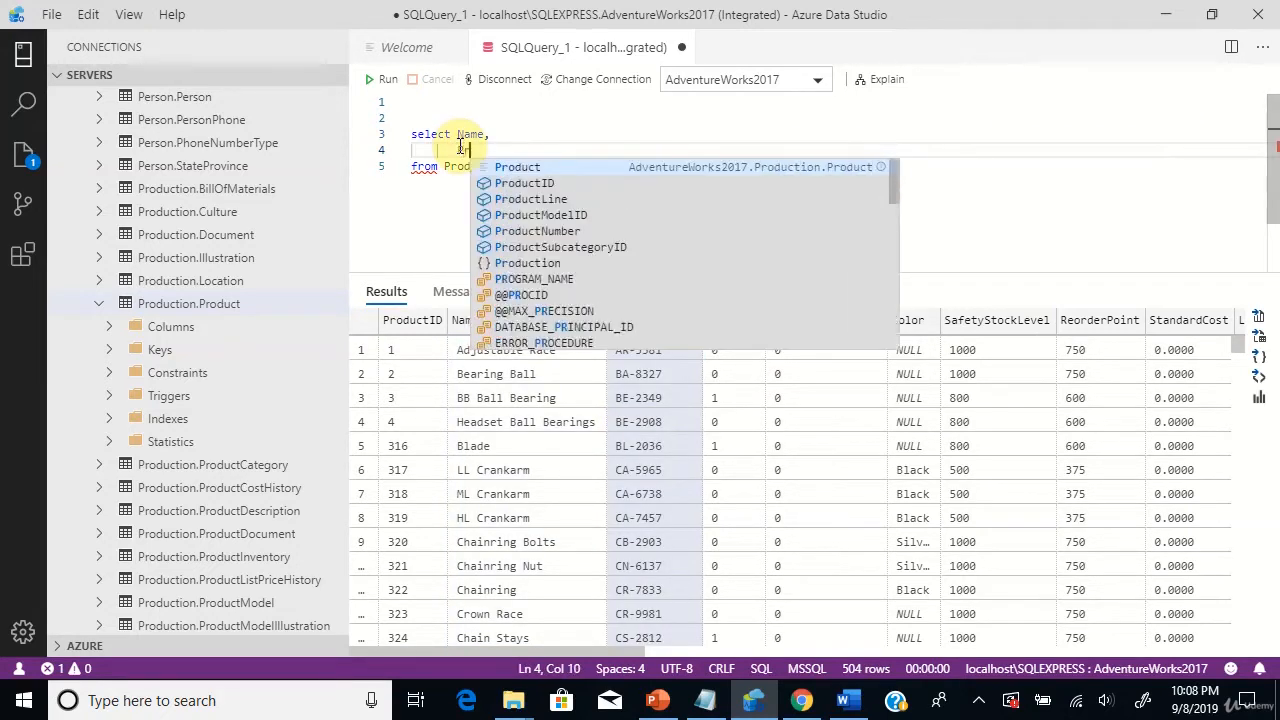
text(roductN)
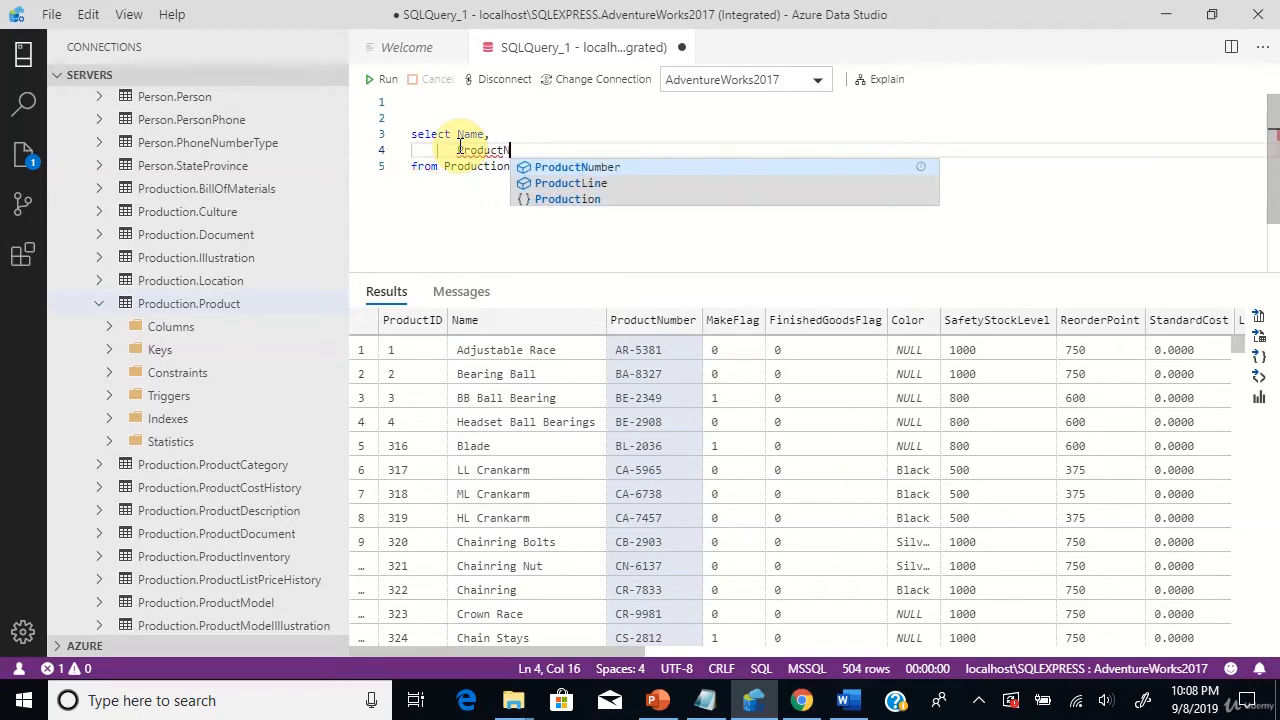
key(Enter)
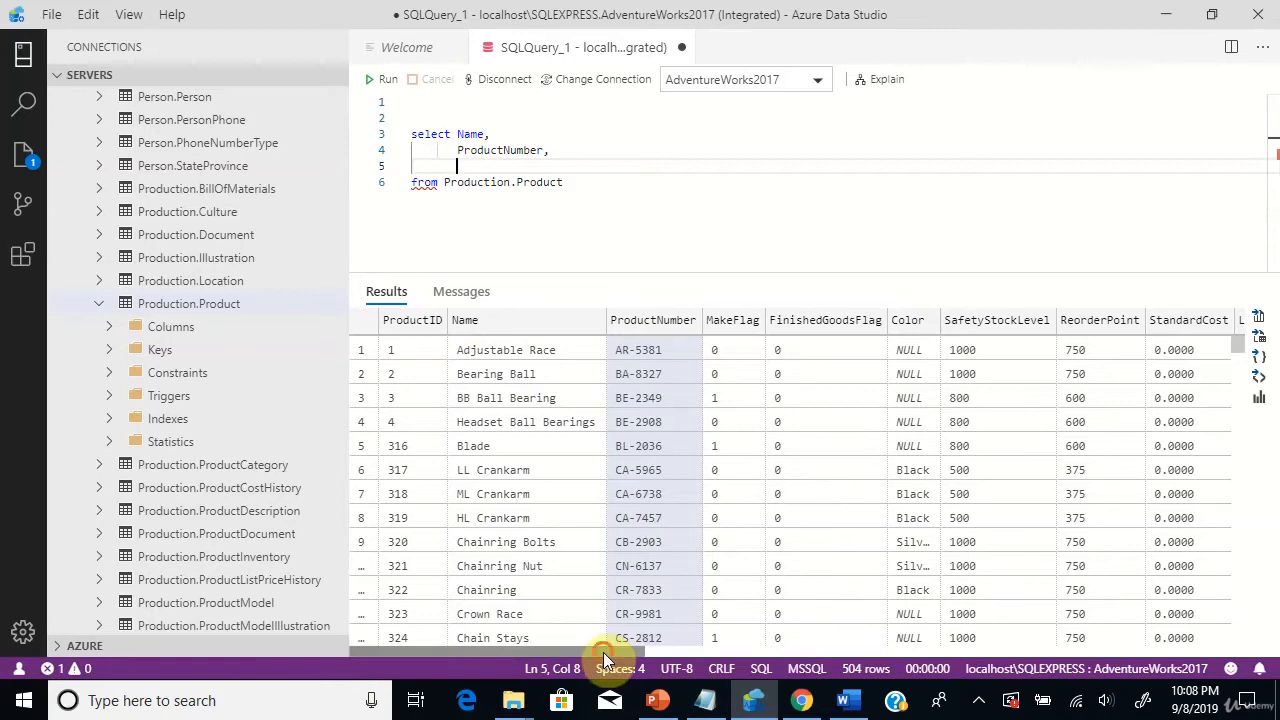
Add ListPrice as the third selected column from Production.Product.
scroll(right, 3)
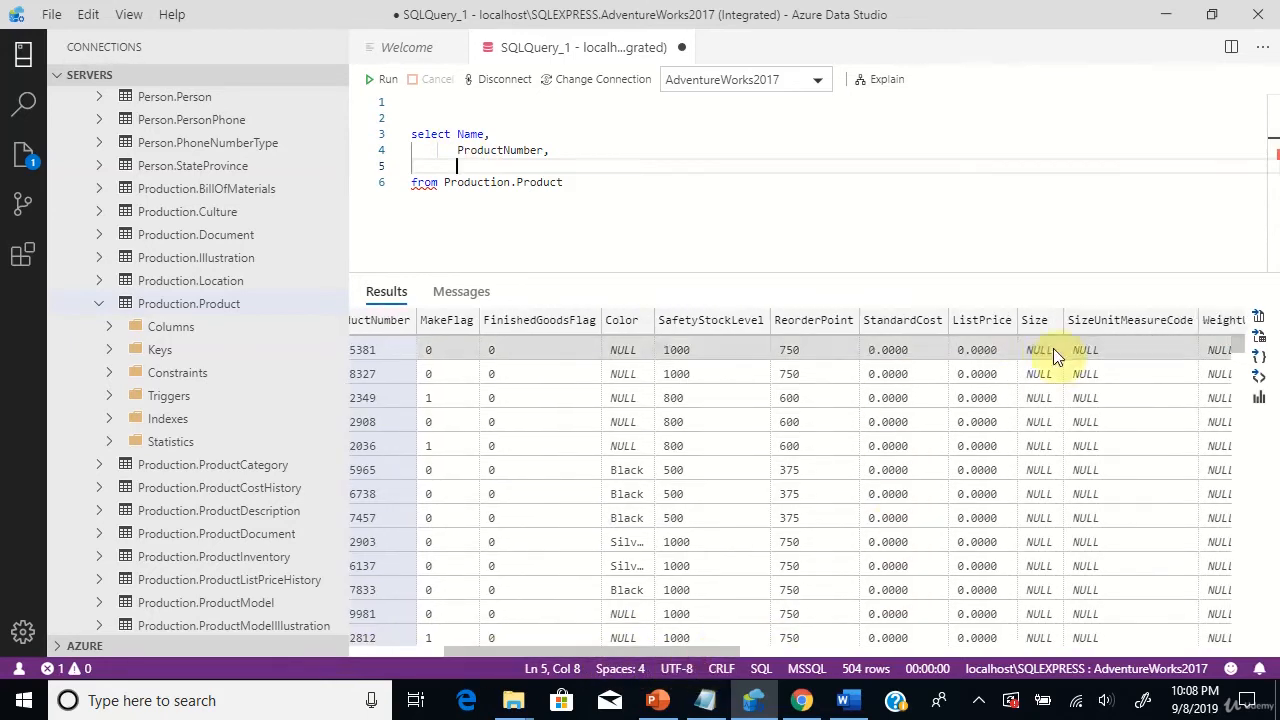
click(982, 320)
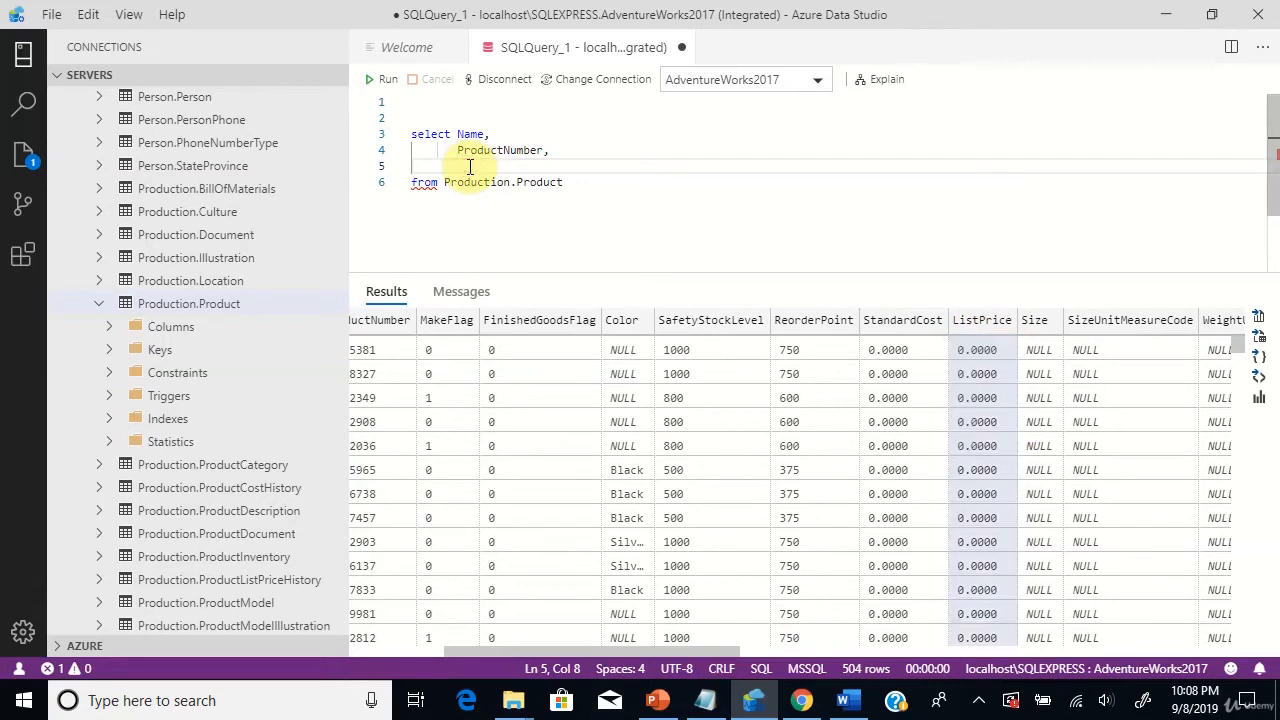
text(ListPrice)
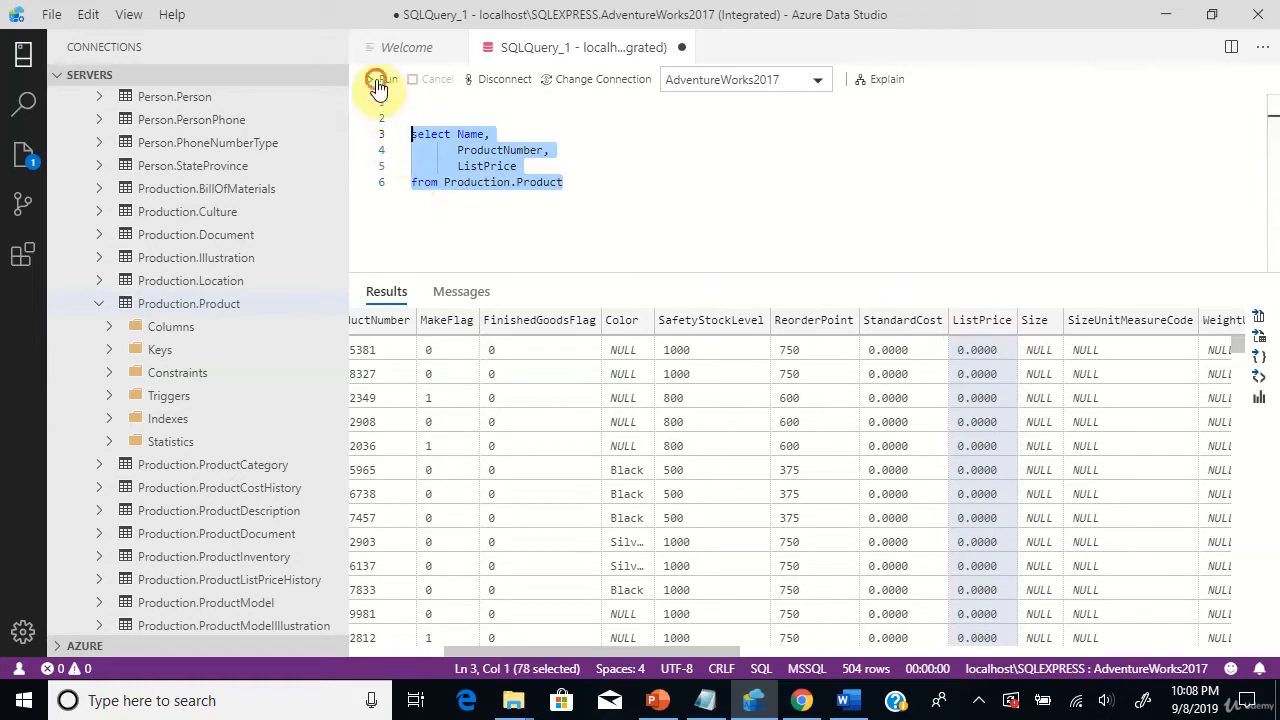
Run the three-column query and review the 504 rows of Name, ProductNumber and ListPrice.
click(380, 80)
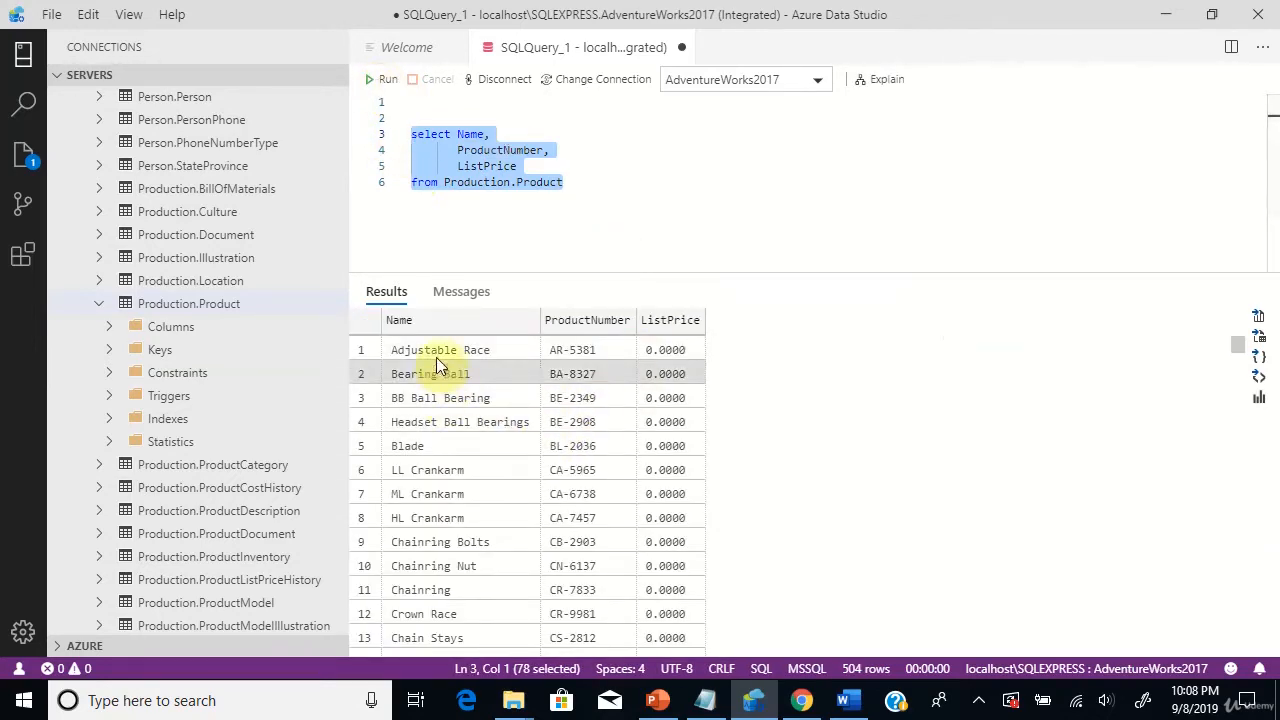
click(670, 320)
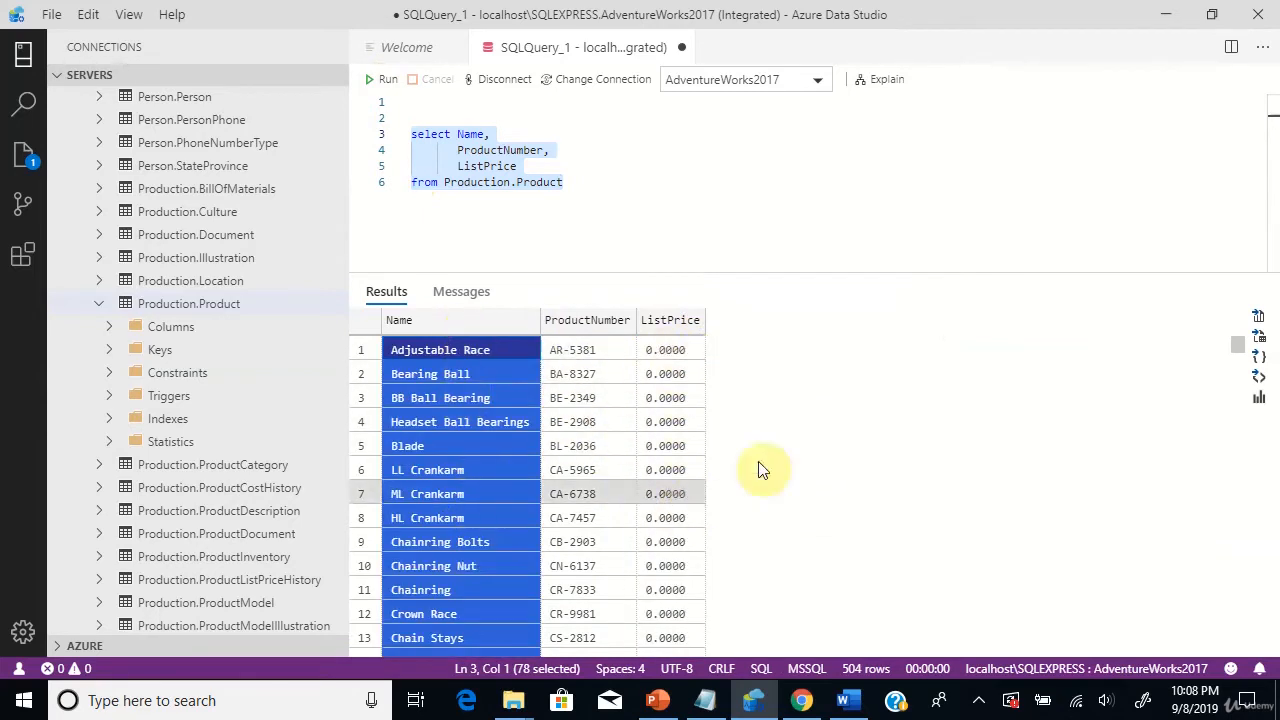
scroll(down, 3)
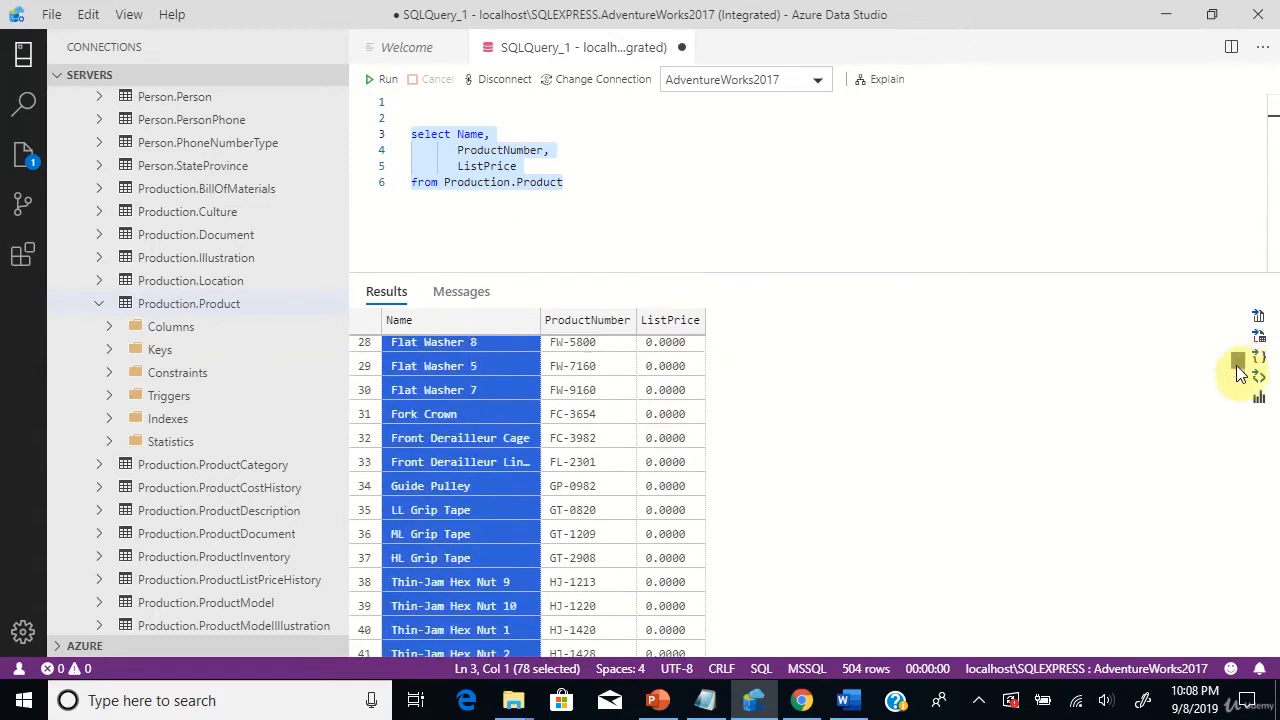
scroll(down, 3)
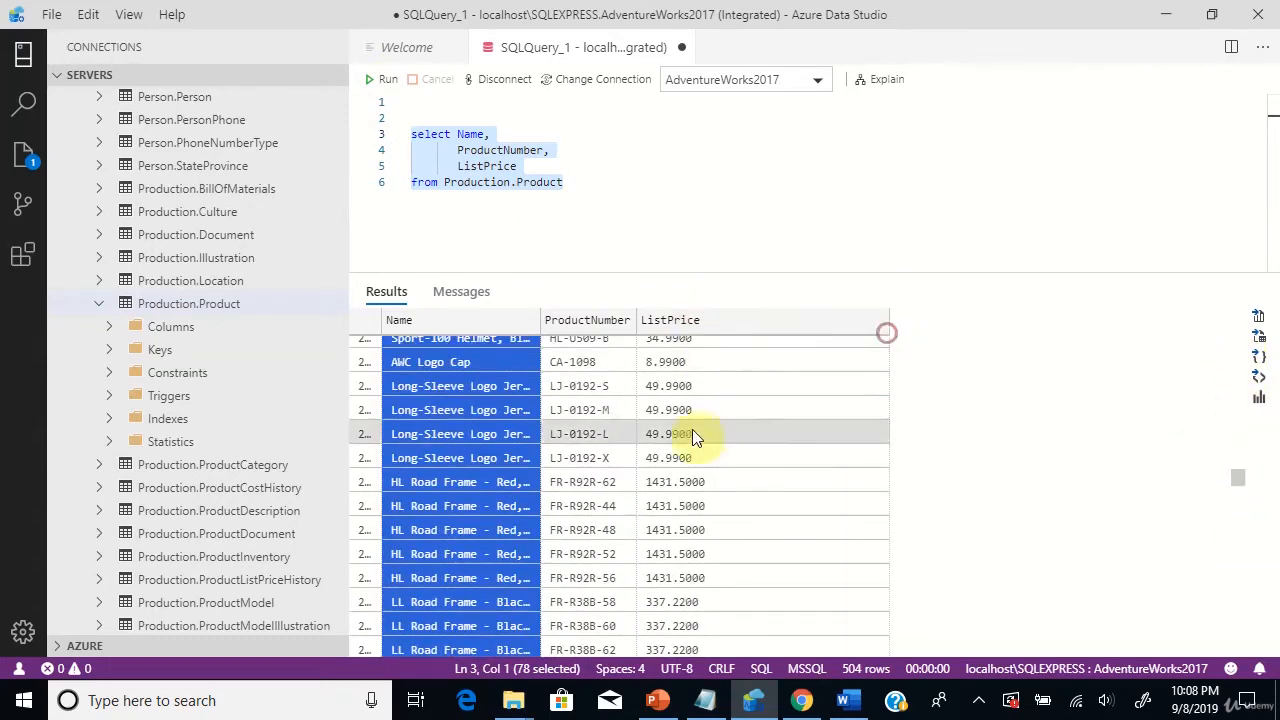
scroll(down, 3)
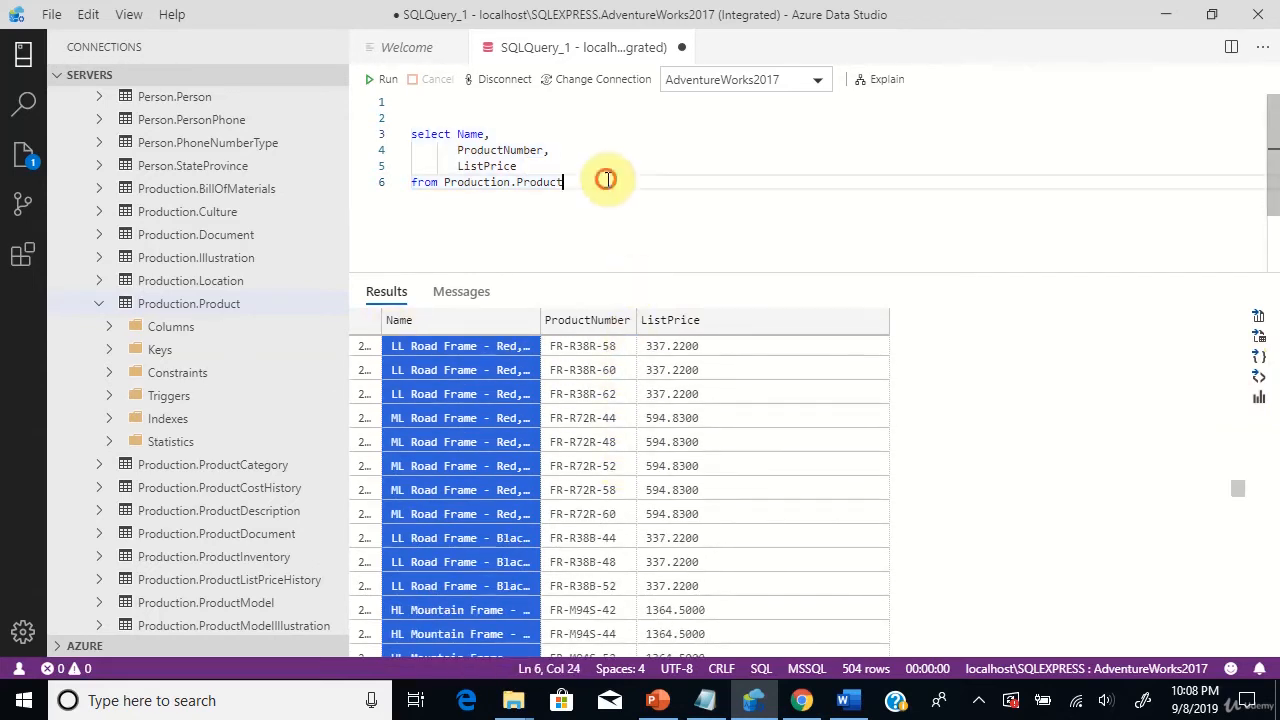
click(710, 700)
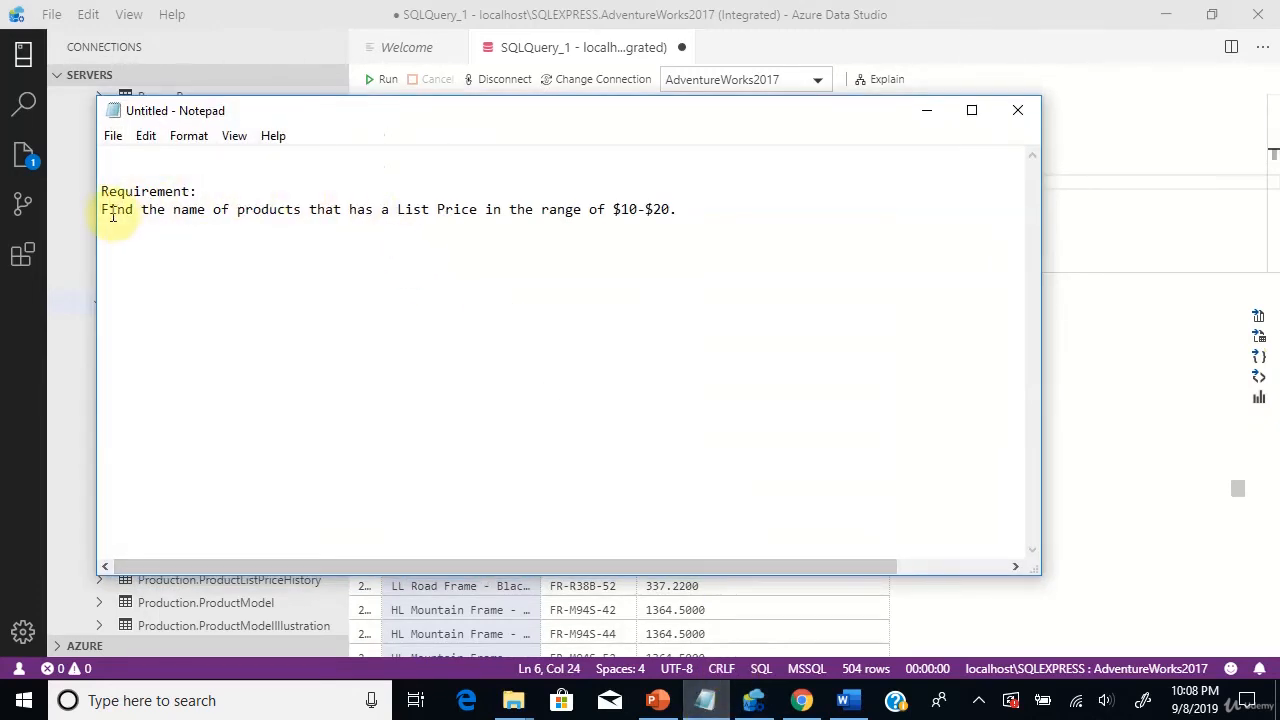
drag(100, 210, 304, 210)
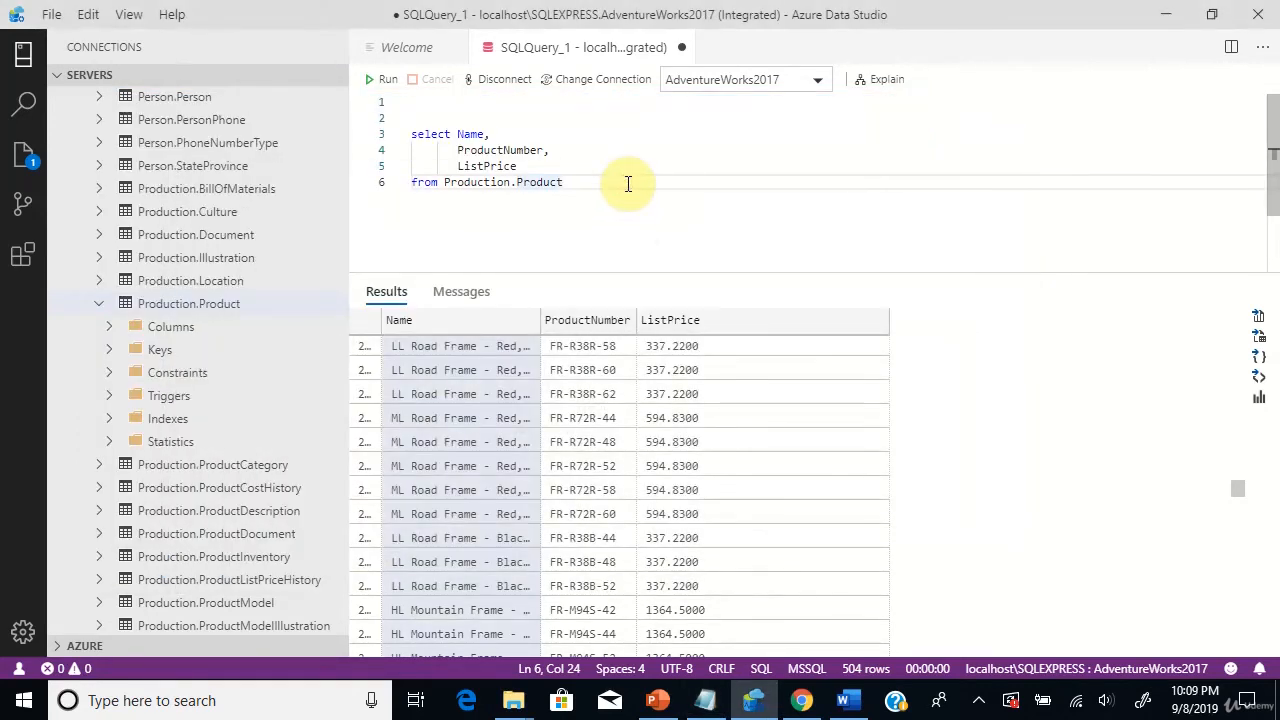
Add the condition "where ListPrice BETWEEN 10 AND 20" after the FROM clause.
text(wh)
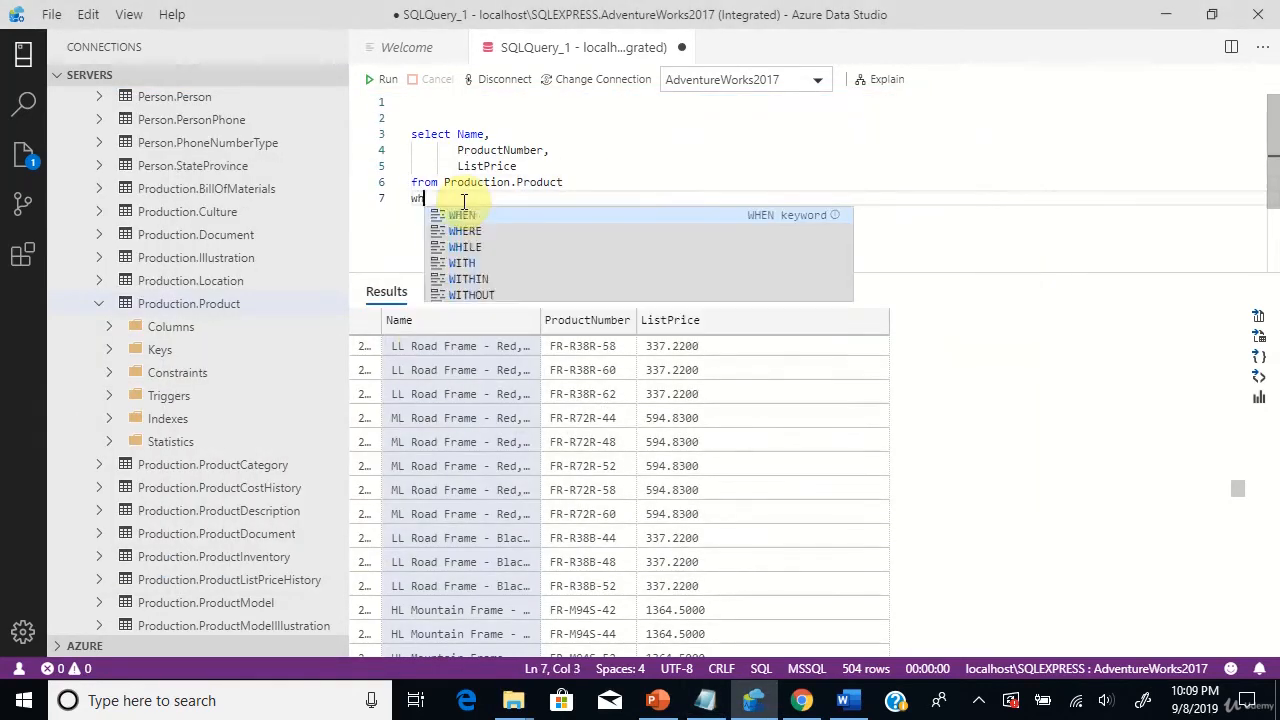
text(where)
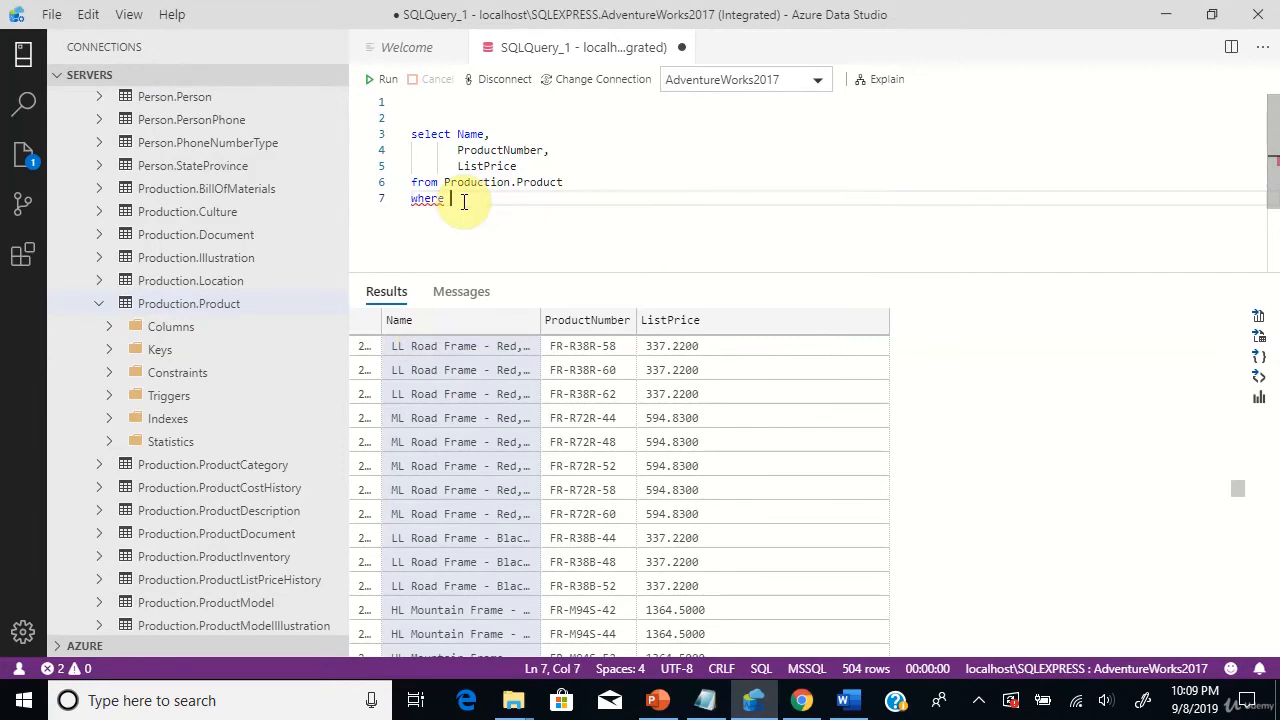
text(ListPrice b)
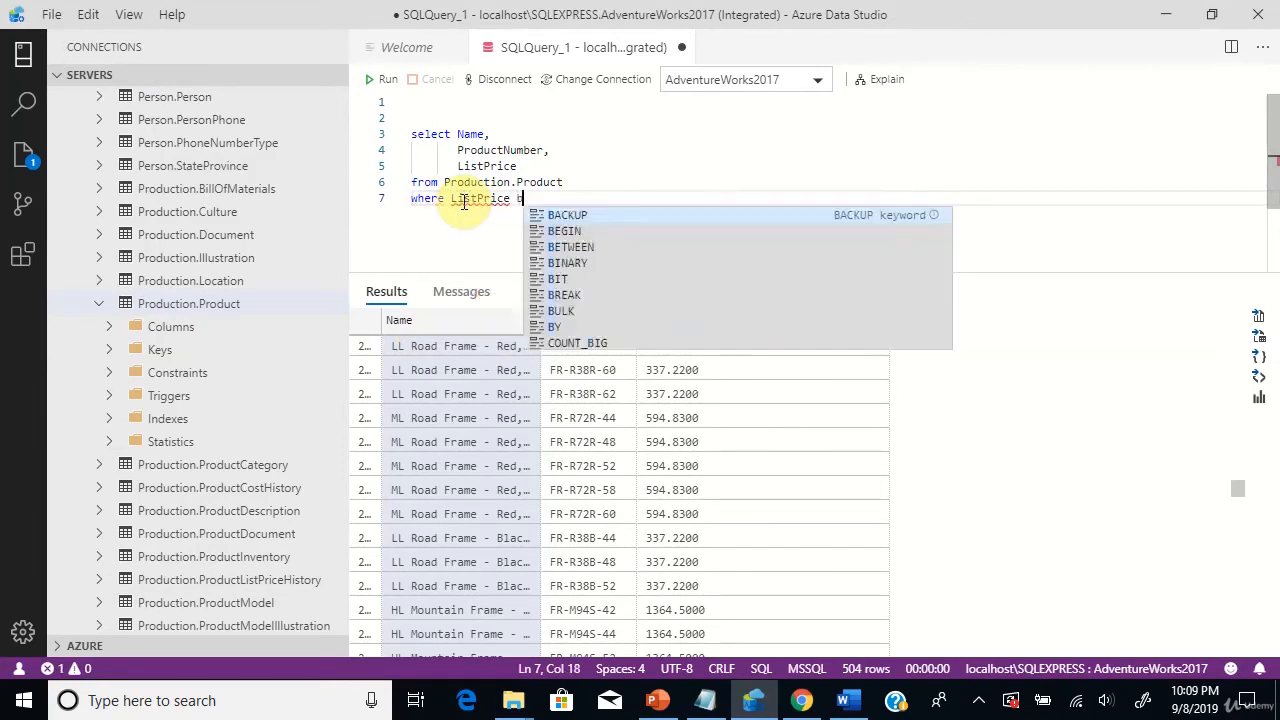
text(BETWEEN)
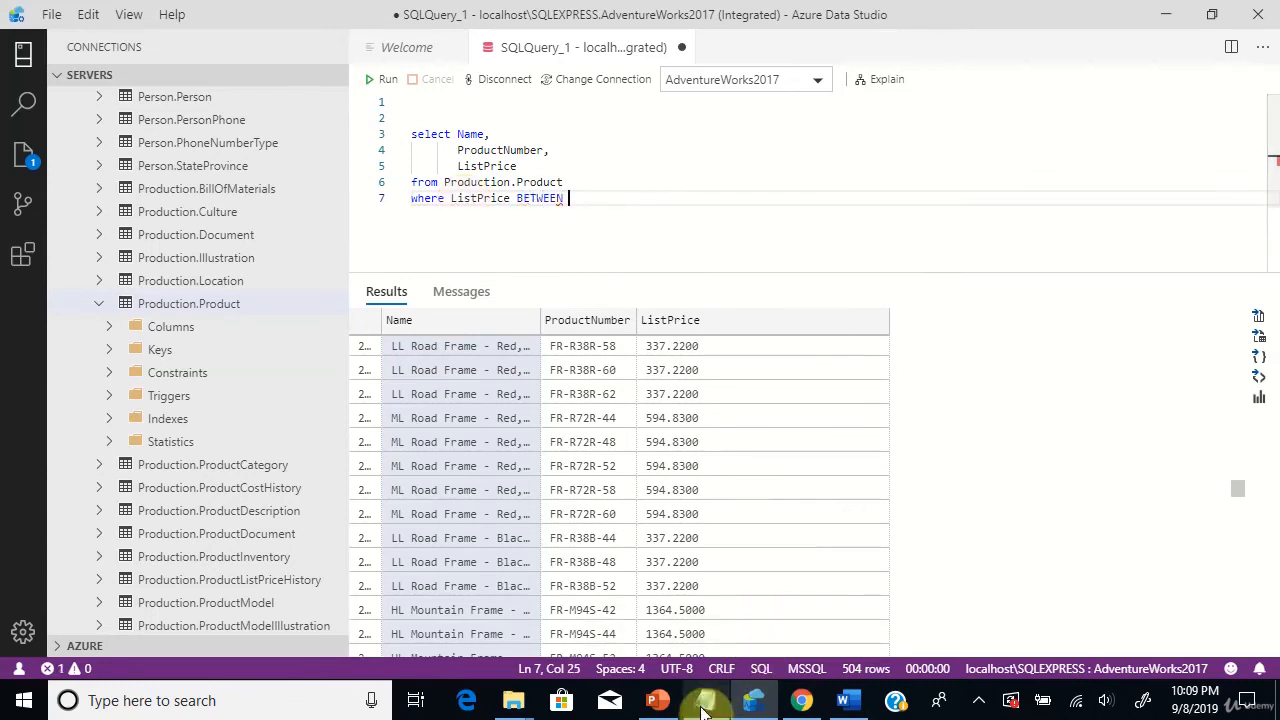
click(708, 700)
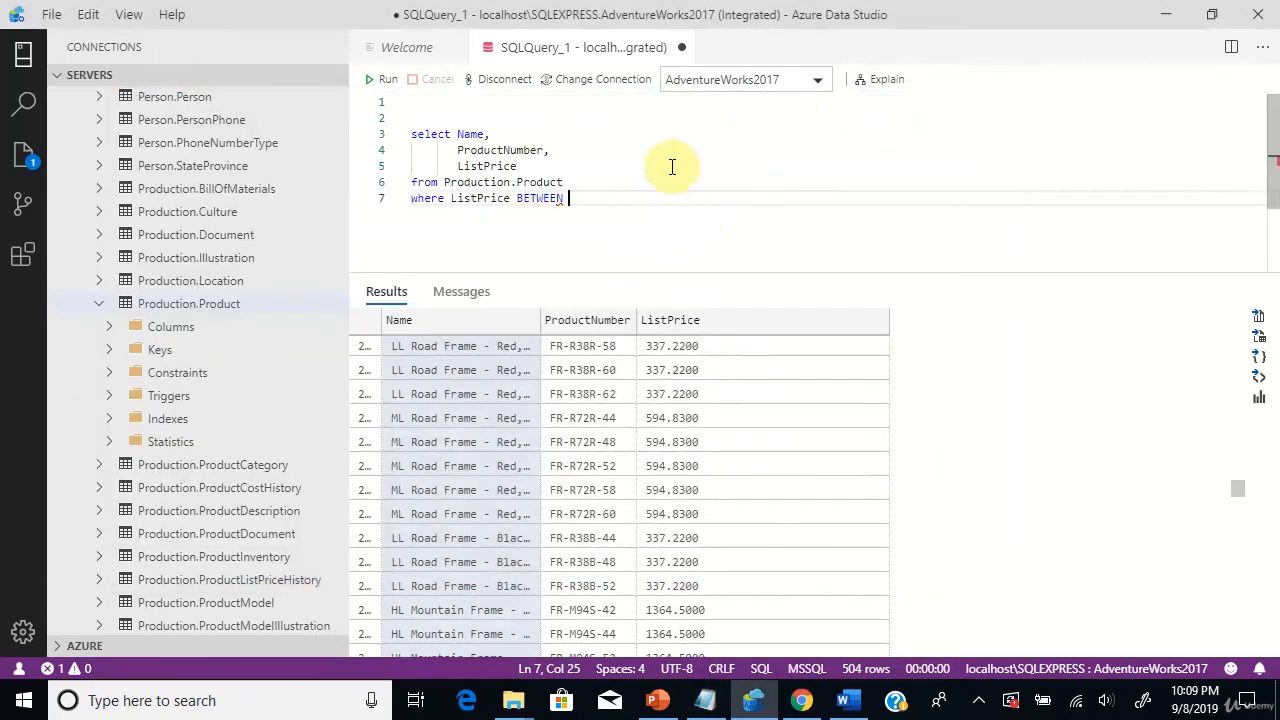
text(10 AND)
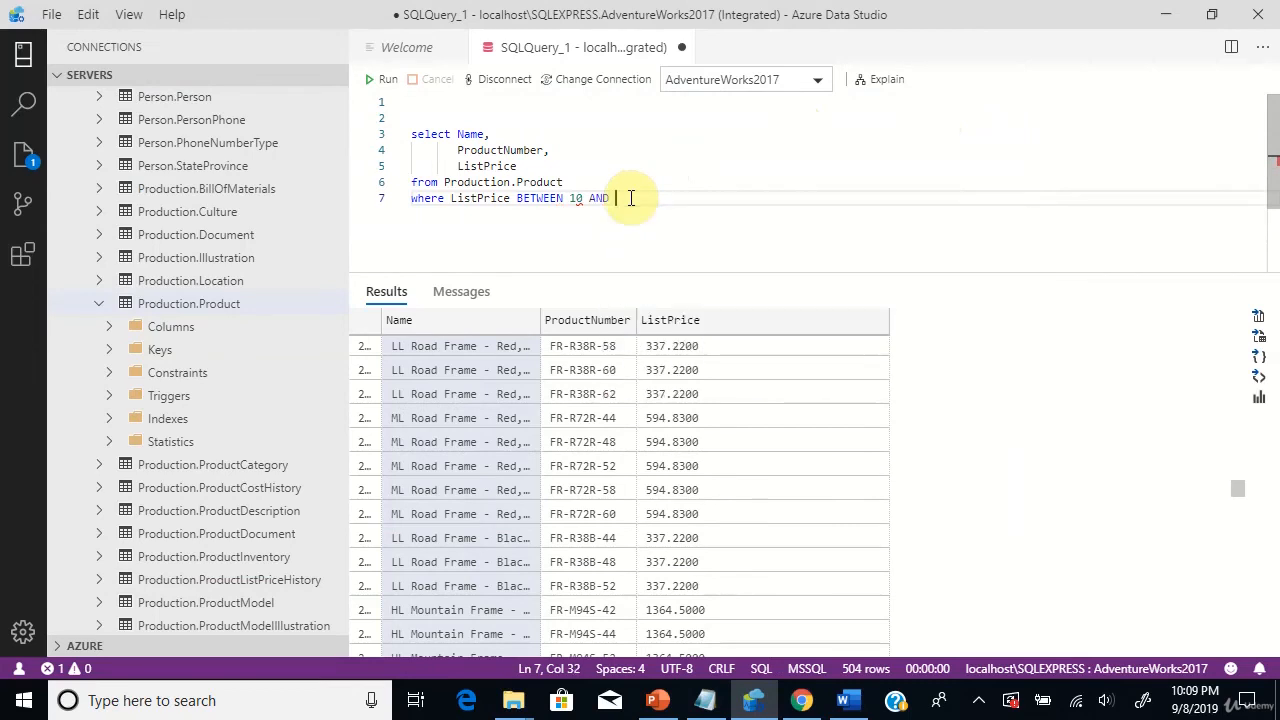
text(20)
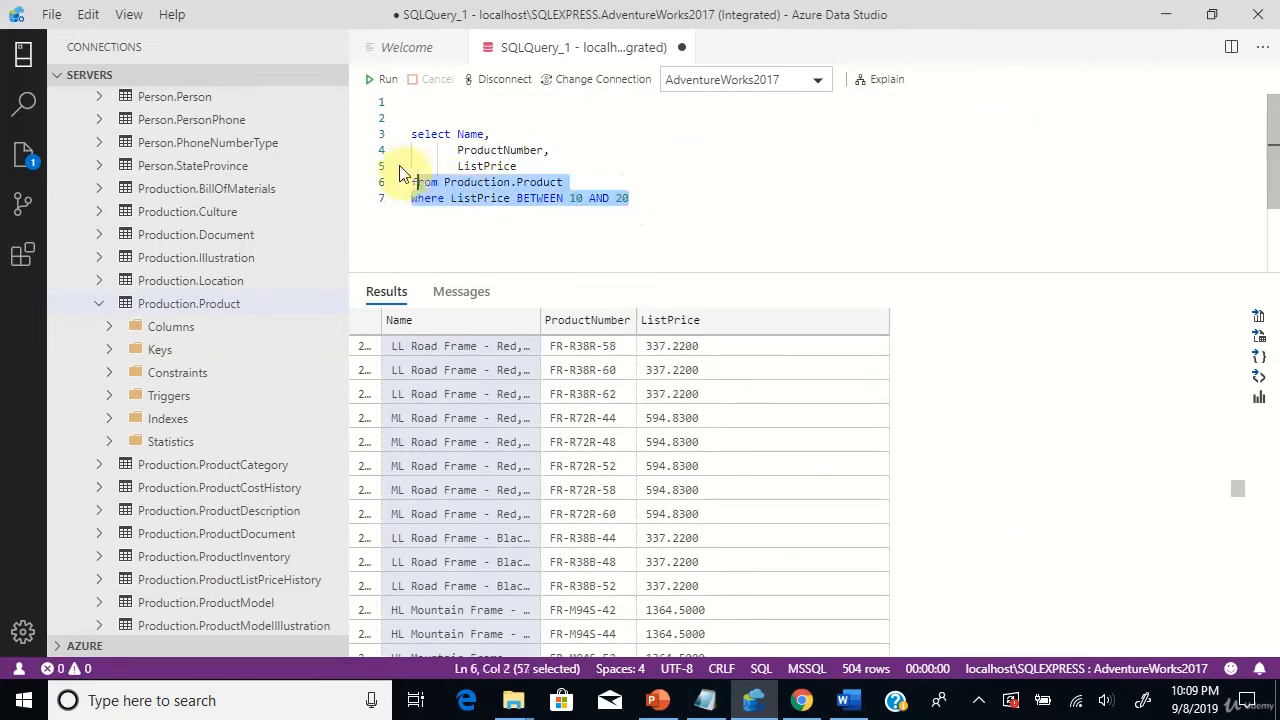
Run the filtered query, returning Minipump and Taillights - Battery-Powered priced $10–$20.
click(388, 80)
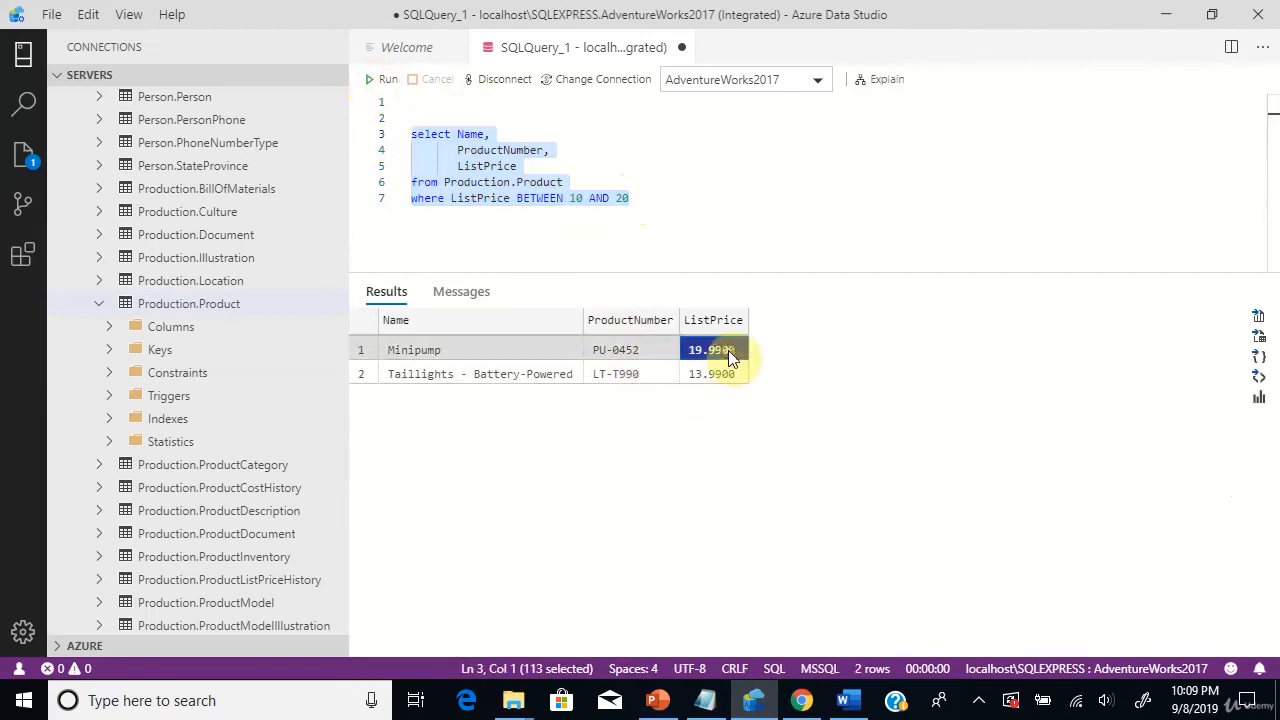
click(712, 374)
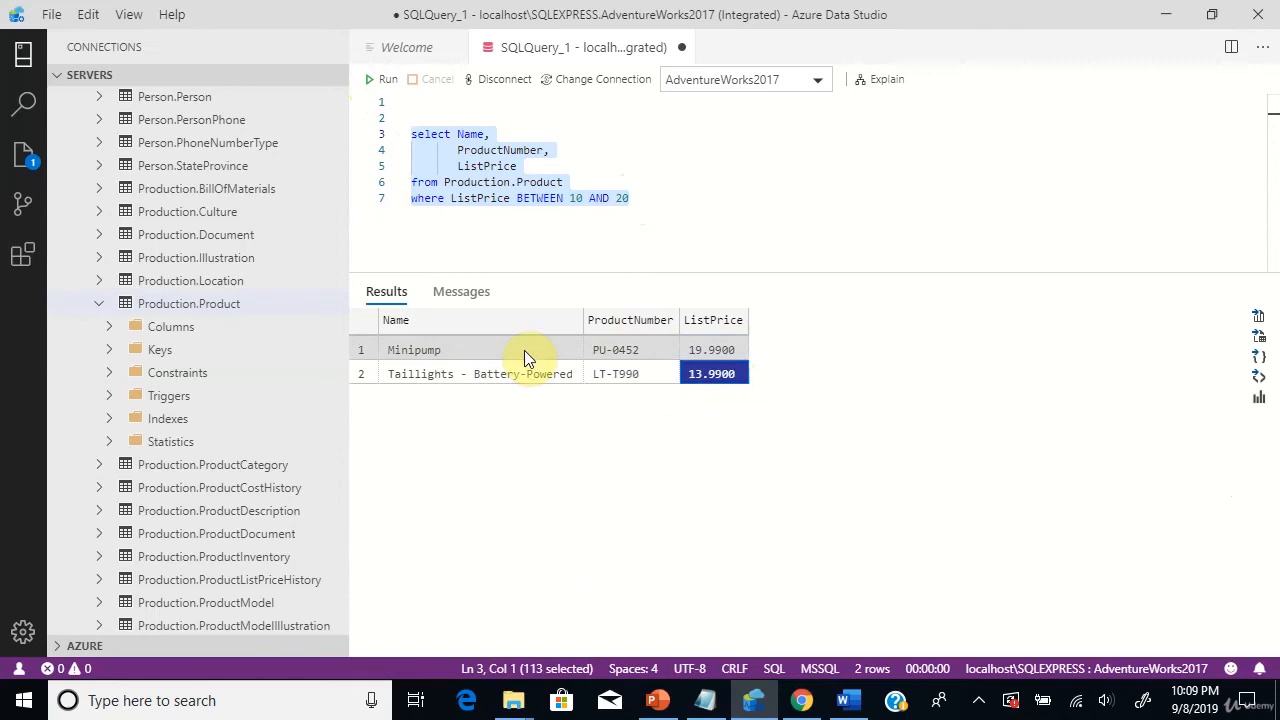